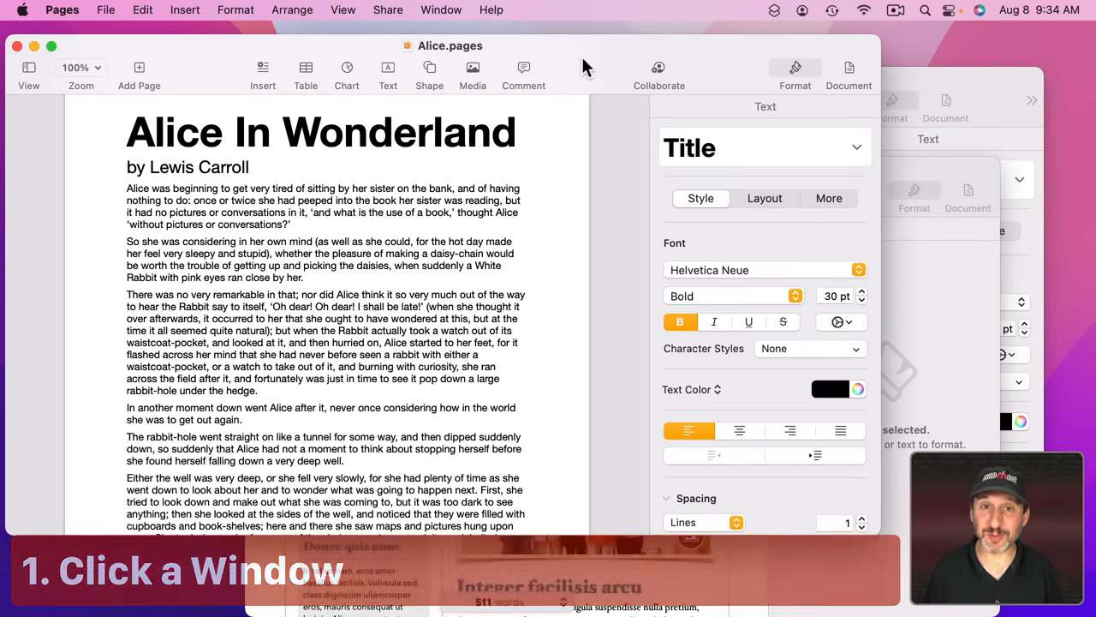
mouse_move(750, 140)
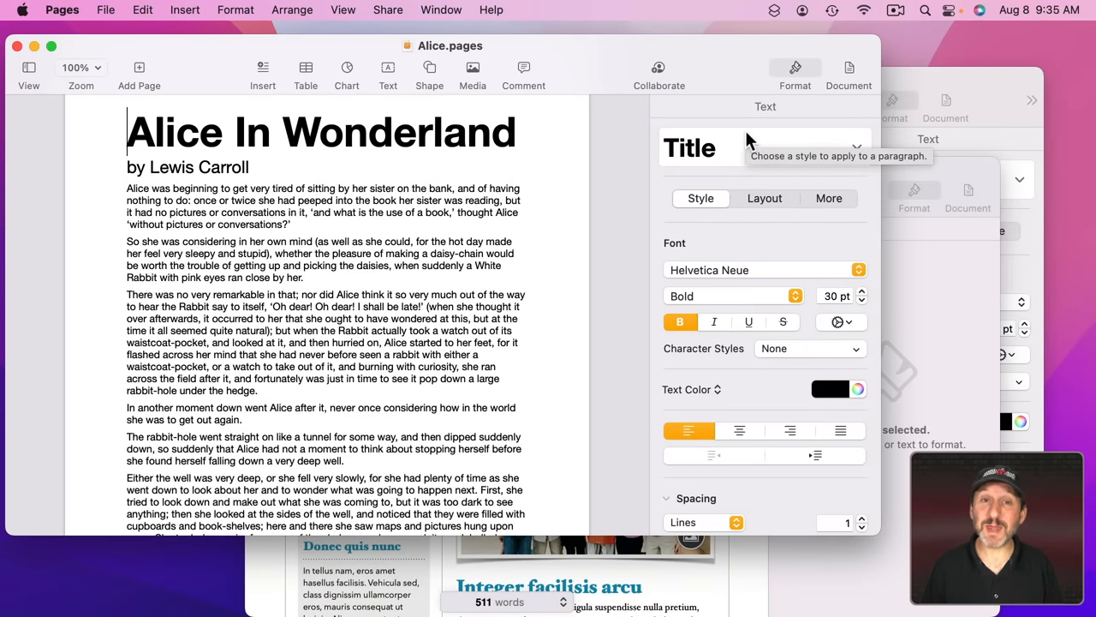
mouse_move(608, 68)
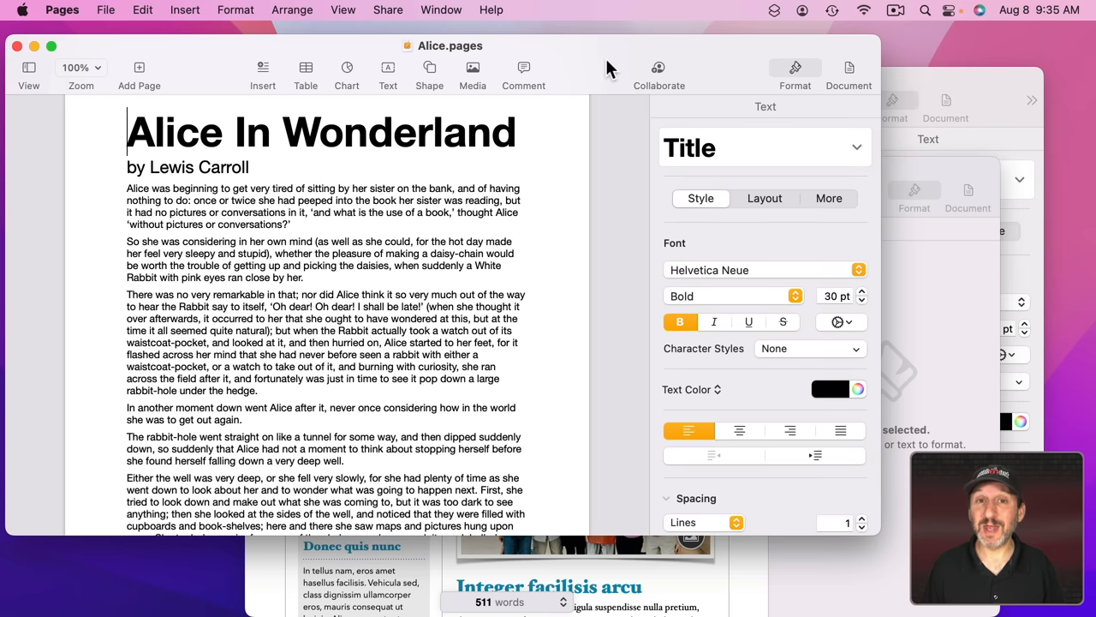
mouse_move(620, 157)
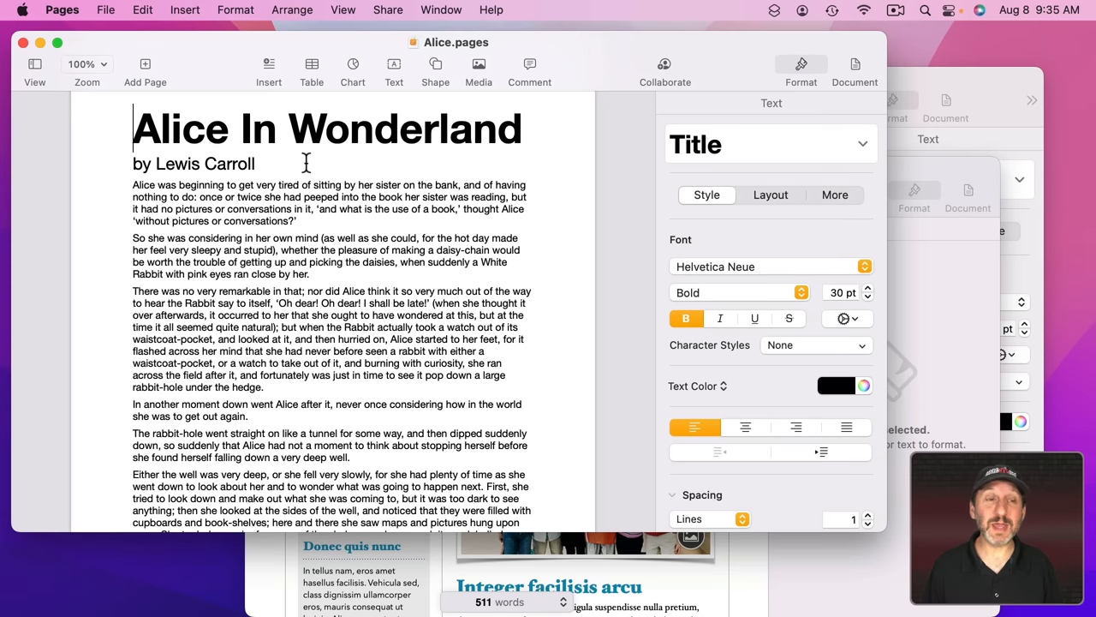
mouse_move(408, 161)
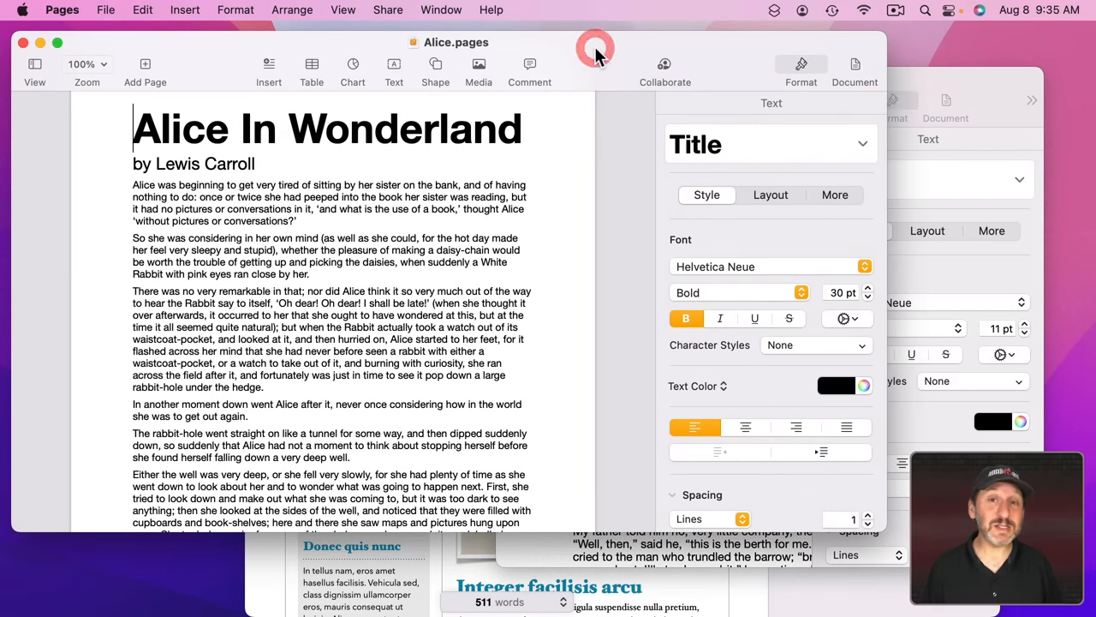
mouse_move(967, 86)
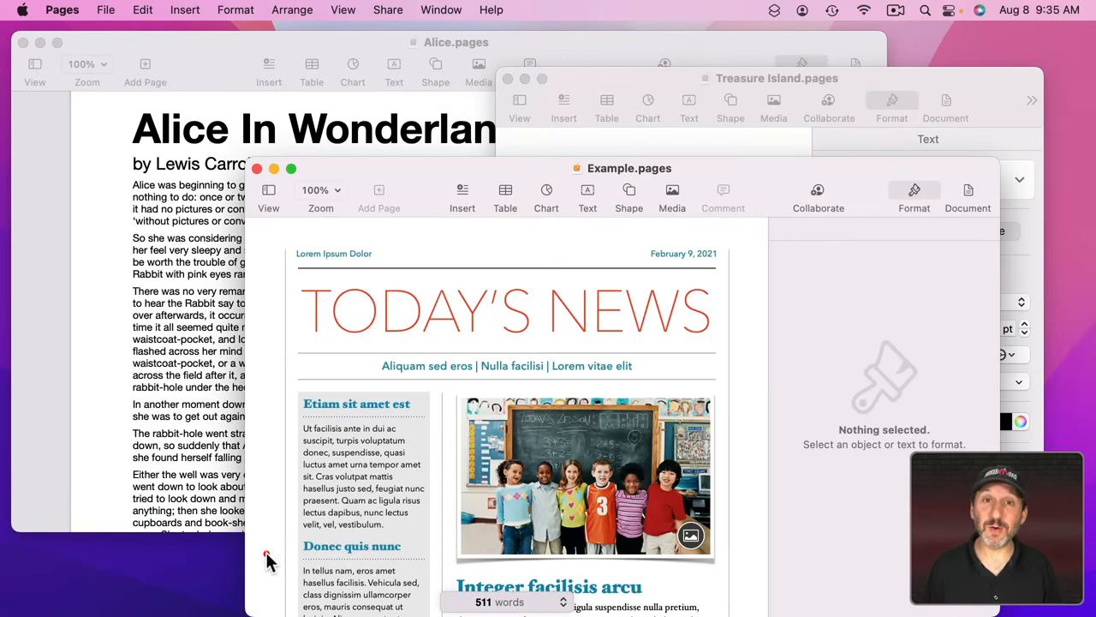
mouse_move(243, 329)
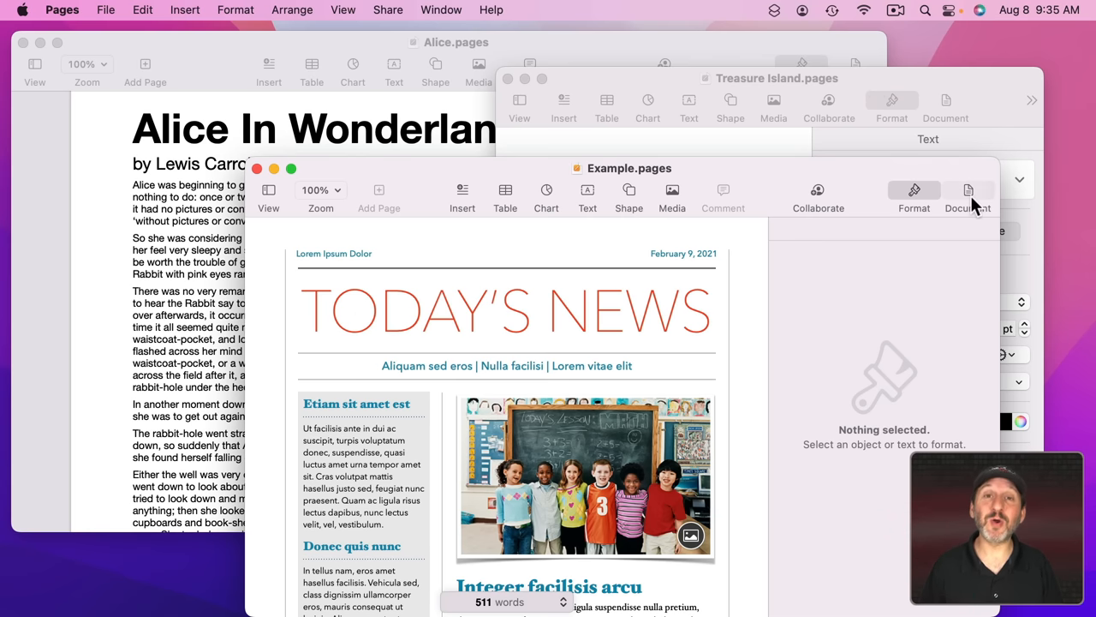
mouse_move(659, 84)
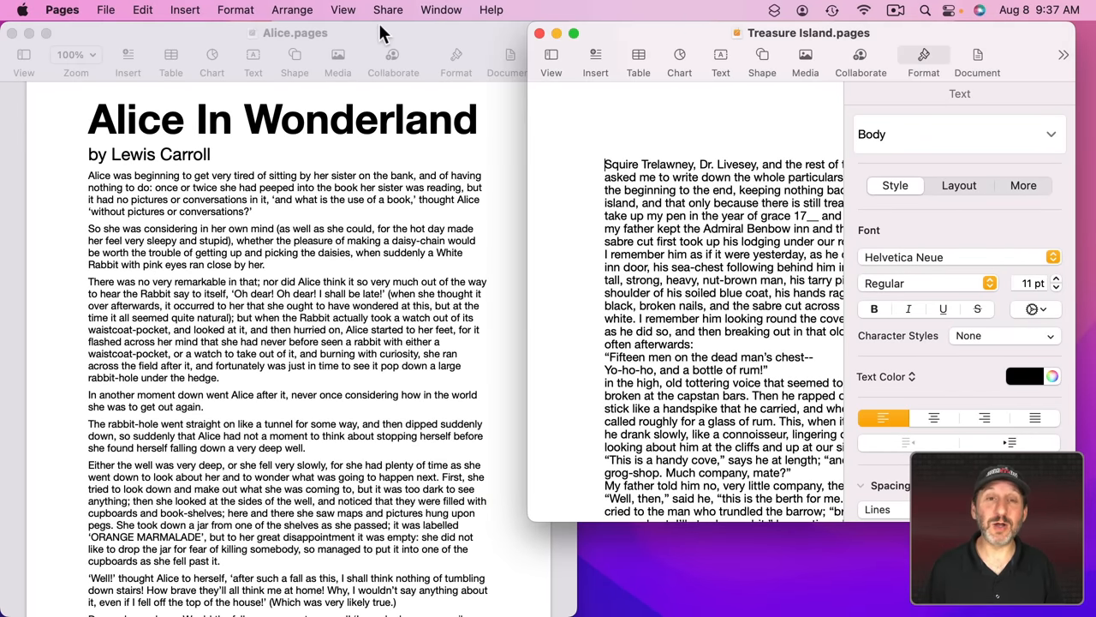
mouse_move(388, 42)
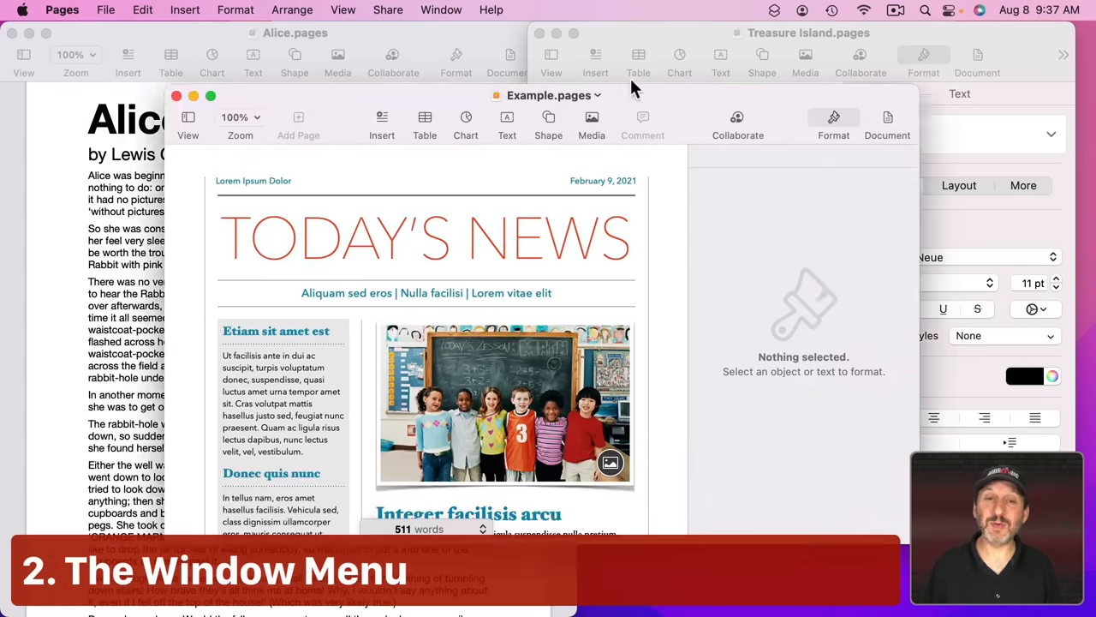
Step: Bring Alice then Treasure Island forward, then switch to Example.pages from the Window menu
click(176, 96)
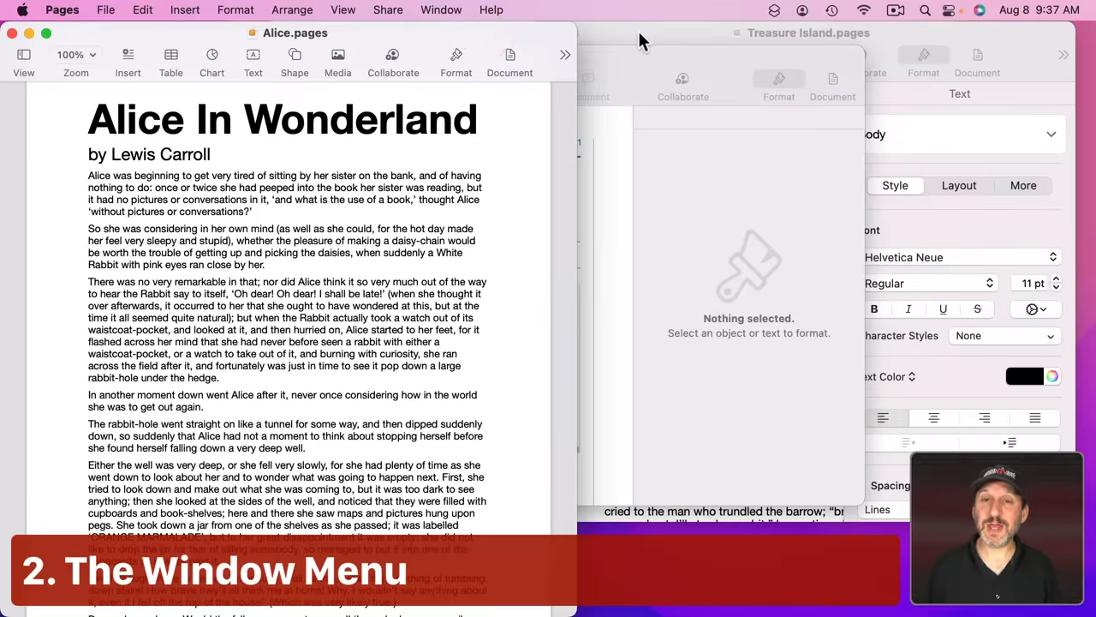
click(809, 32)
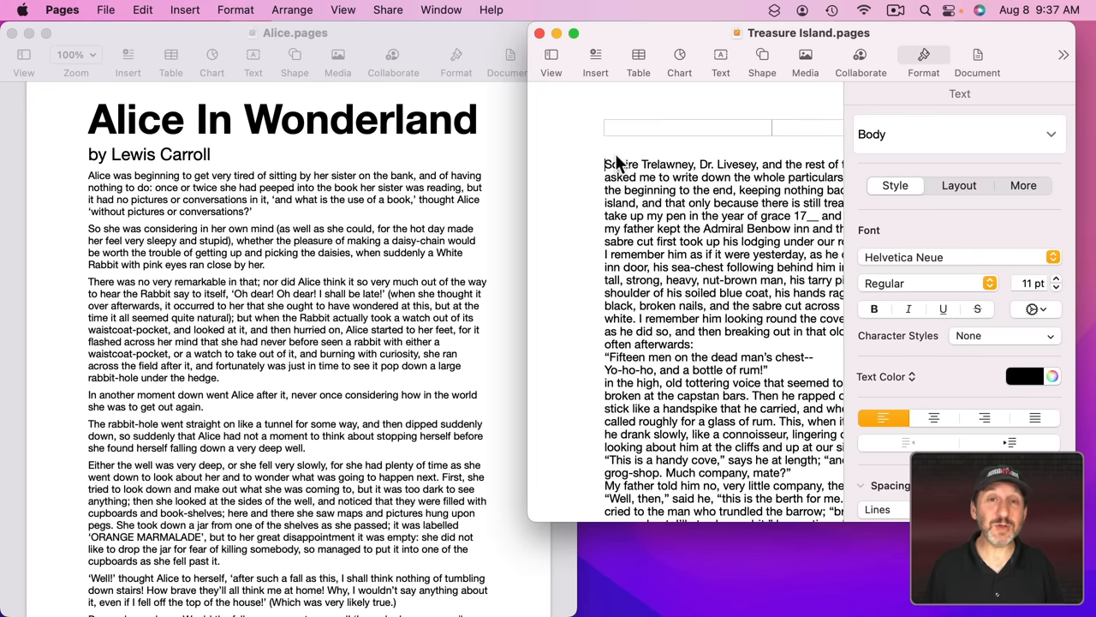
mouse_move(439, 72)
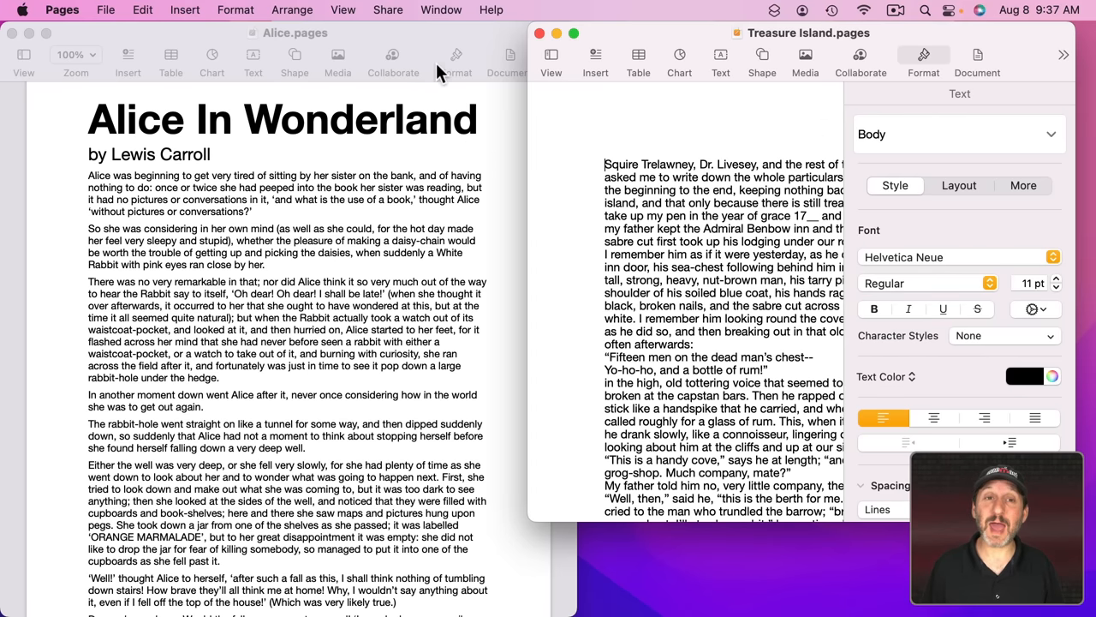
click(441, 11)
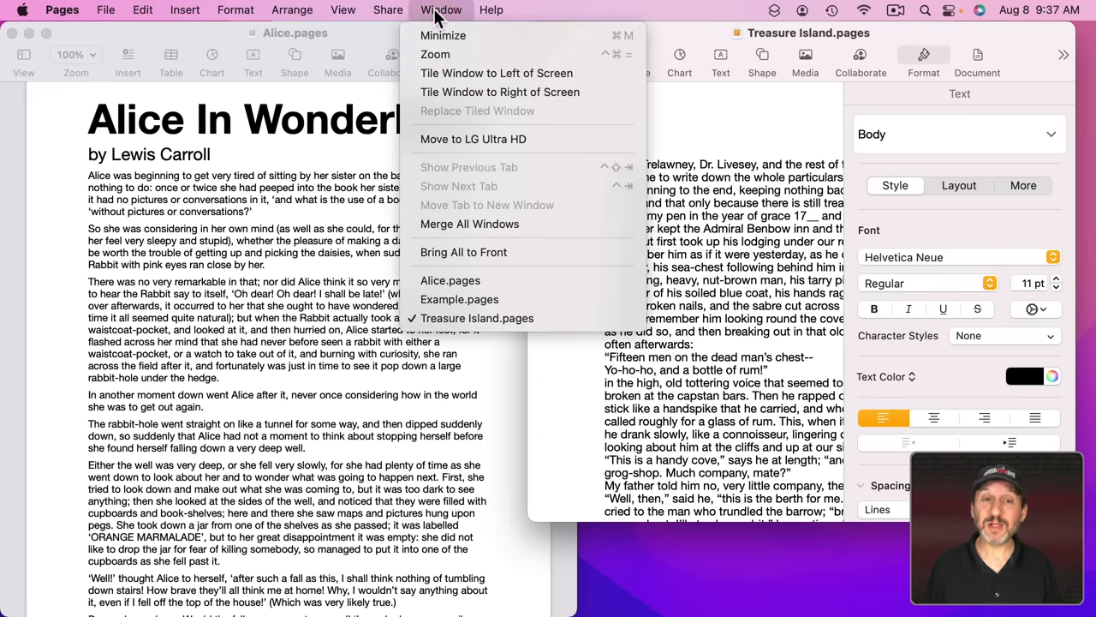
mouse_move(448, 281)
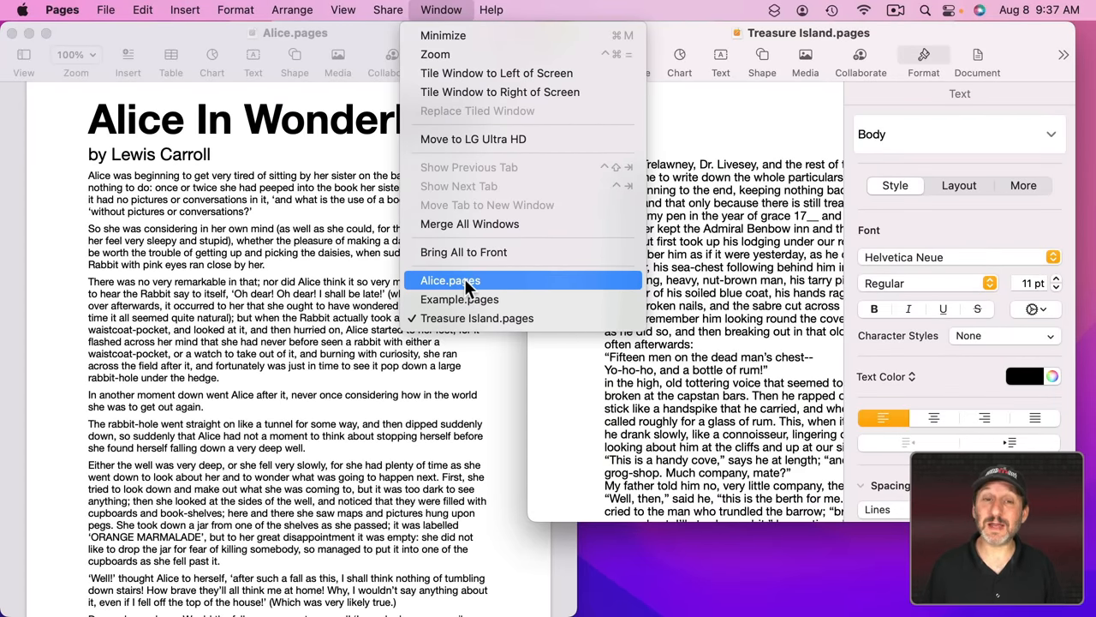
mouse_move(459, 298)
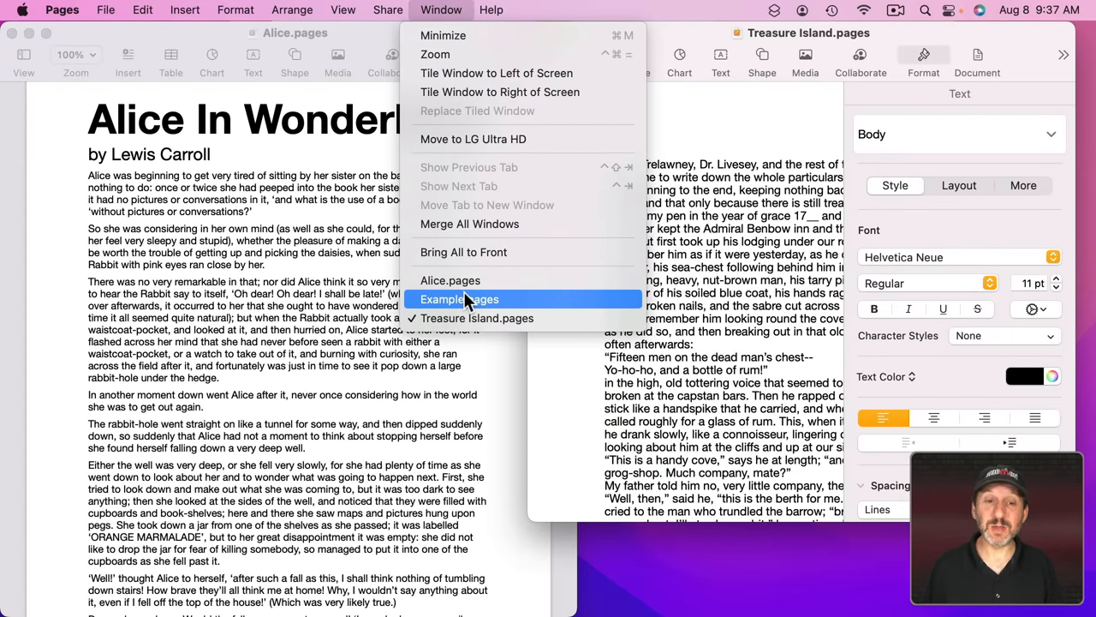
click(459, 298)
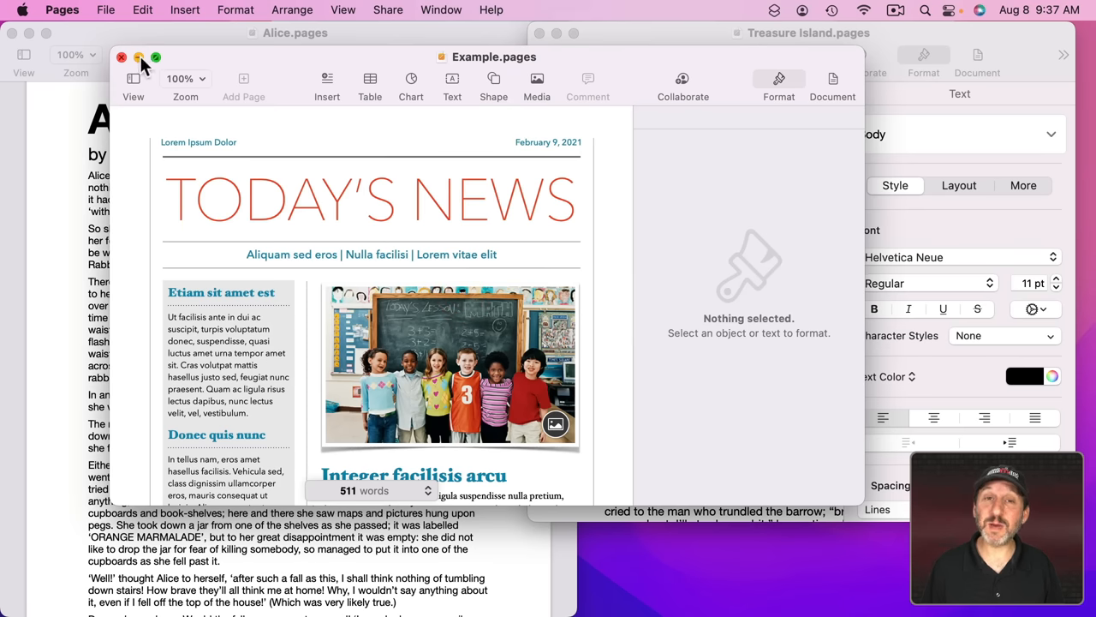
Step: Minimize the Example window with the yellow button, then pick Example.pages from the Window menu again
click(121, 57)
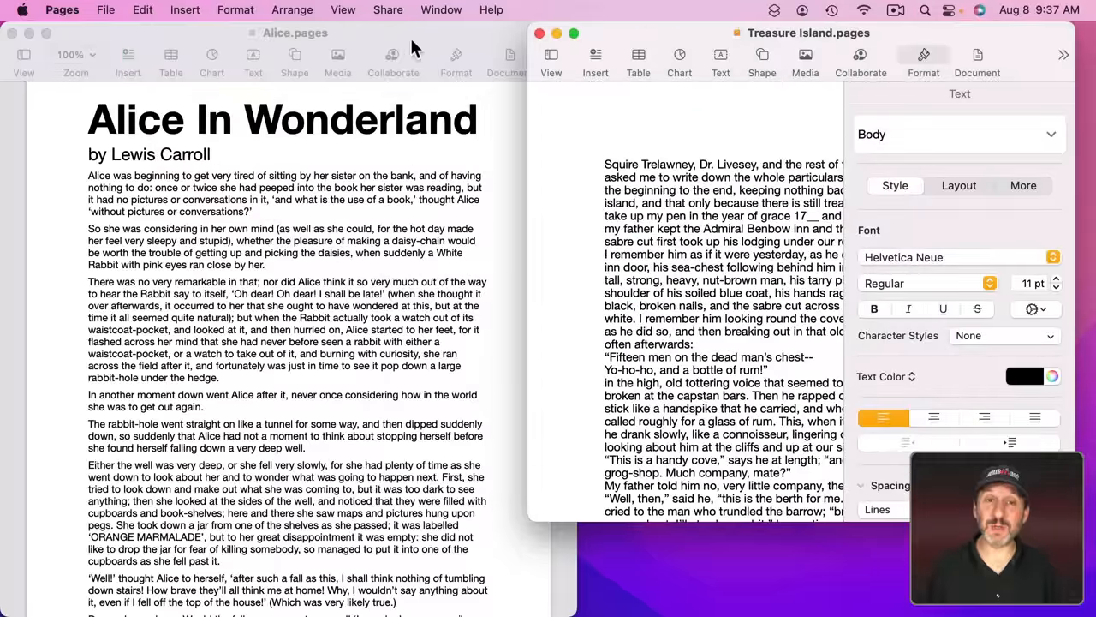
click(442, 11)
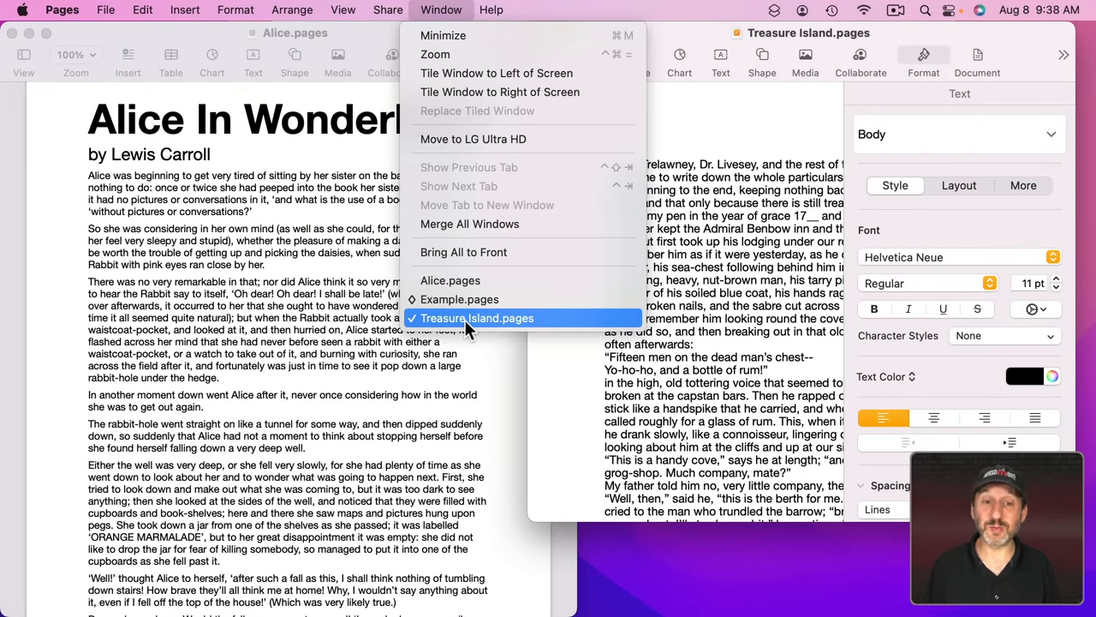
mouse_move(448, 281)
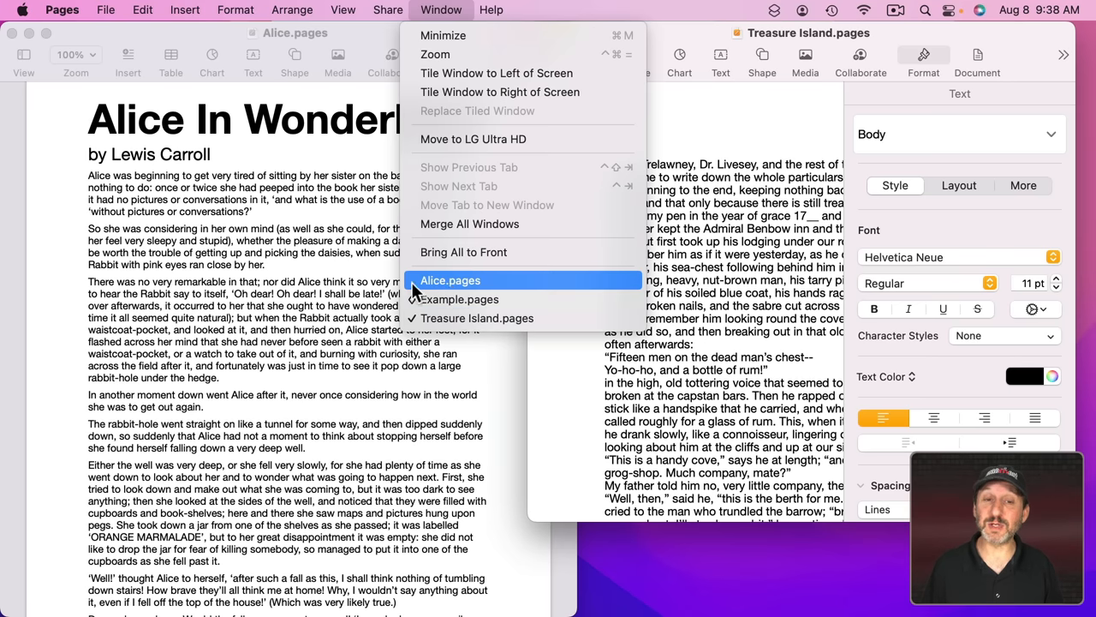
mouse_move(459, 298)
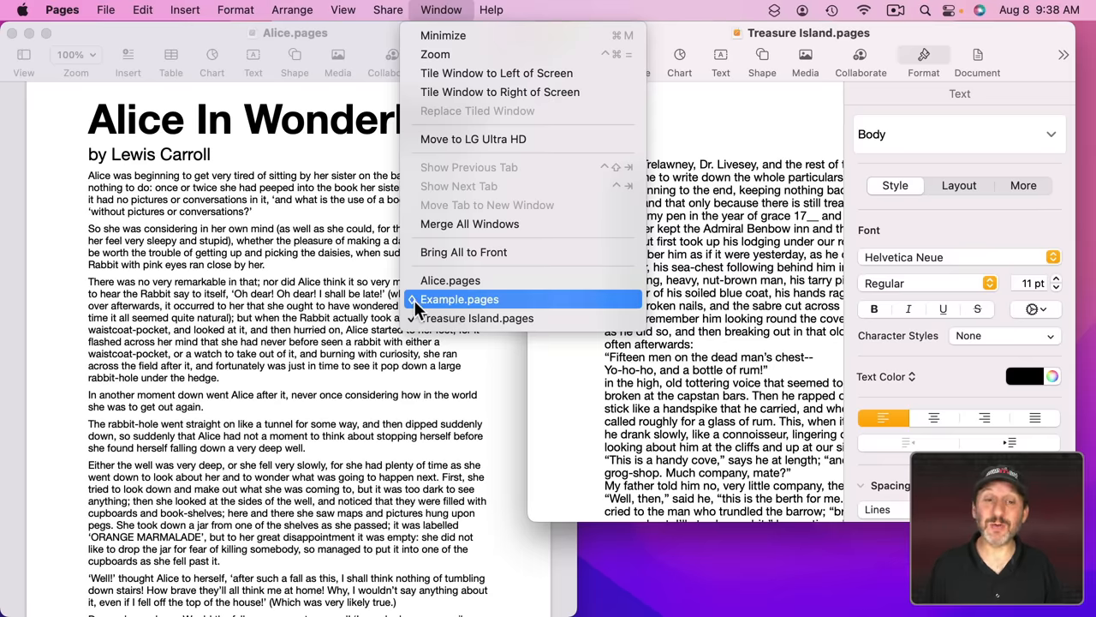
click(459, 298)
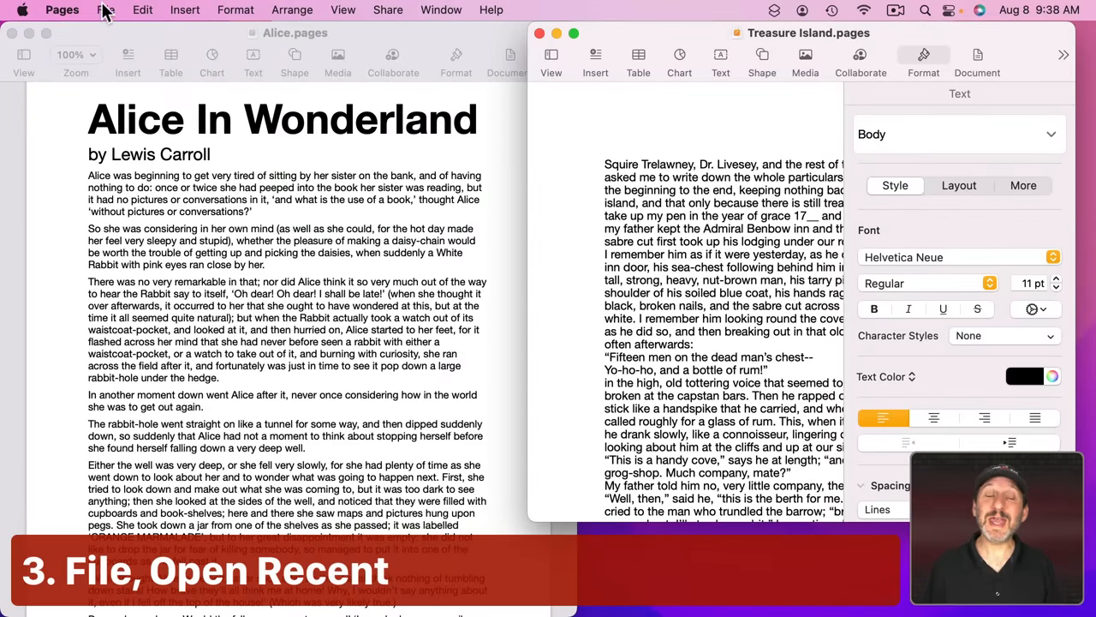
Step: Reopen Example.pages from File > Open Recent and bring the Treasure Island window in front
click(106, 11)
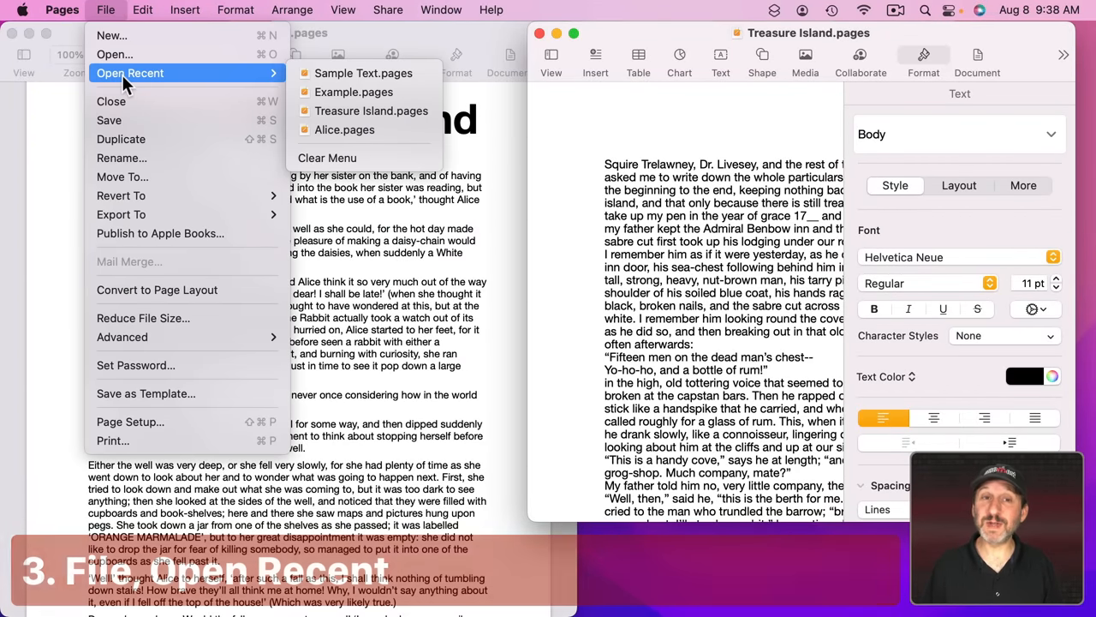
mouse_move(370, 110)
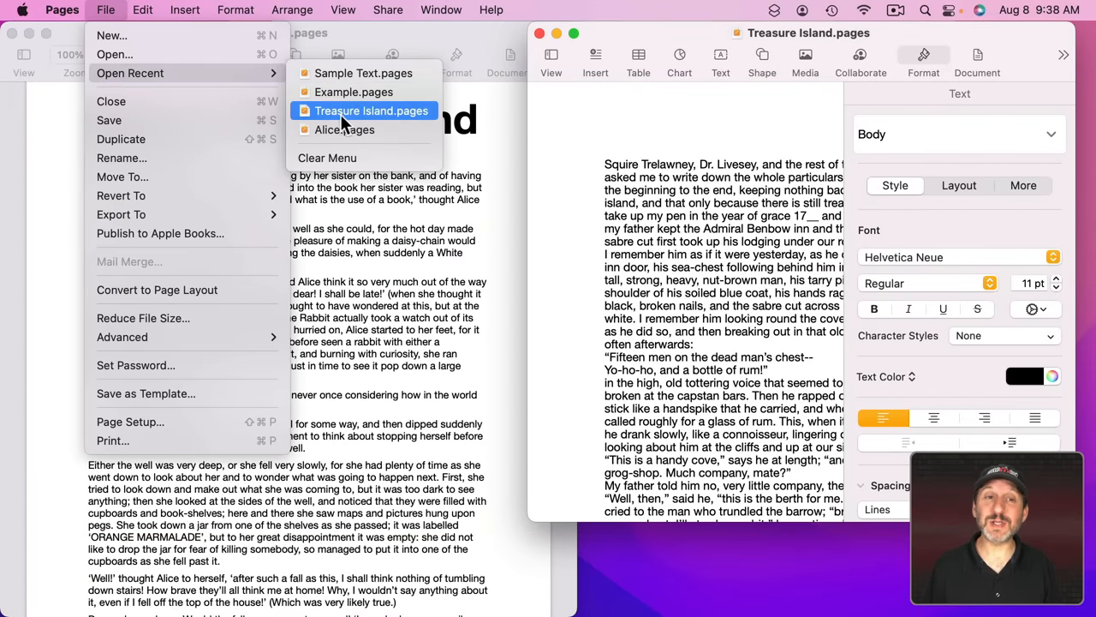
mouse_move(363, 72)
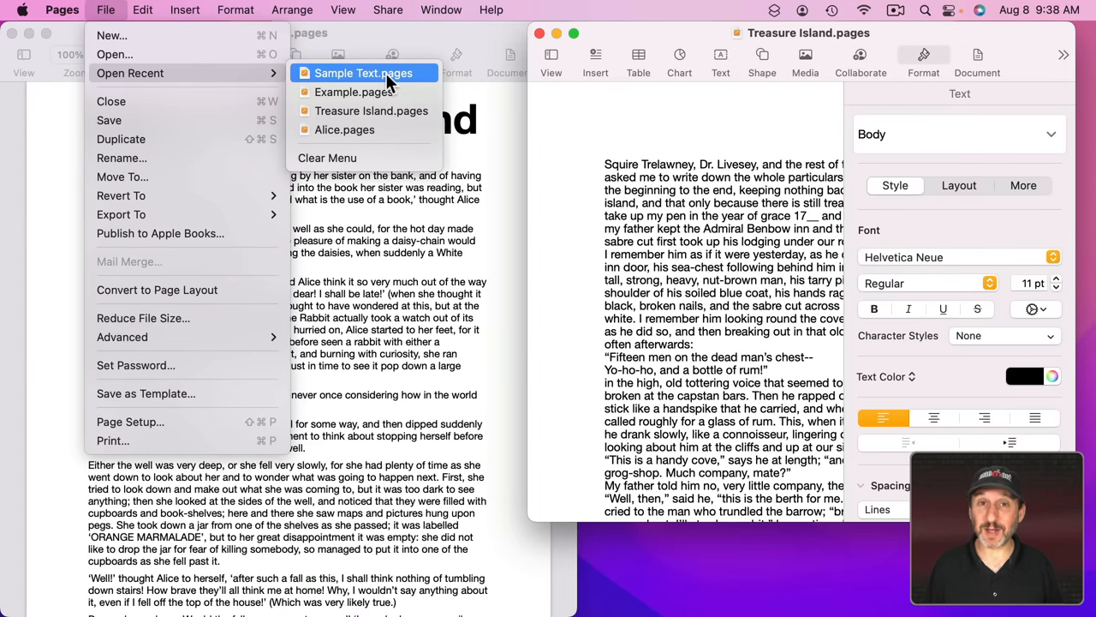
mouse_move(367, 130)
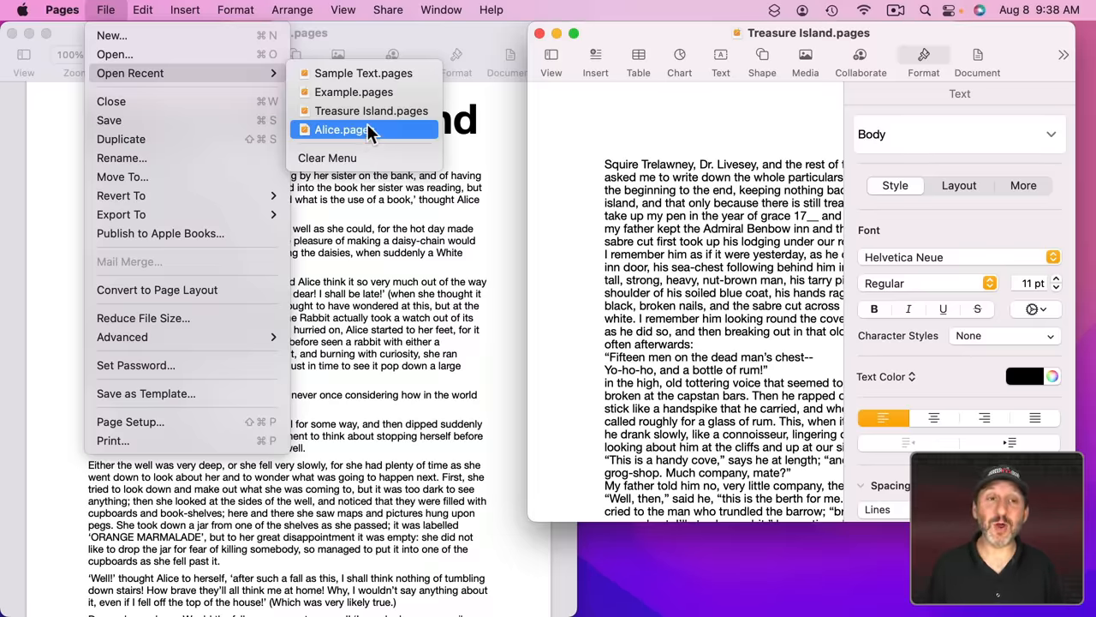
mouse_move(353, 92)
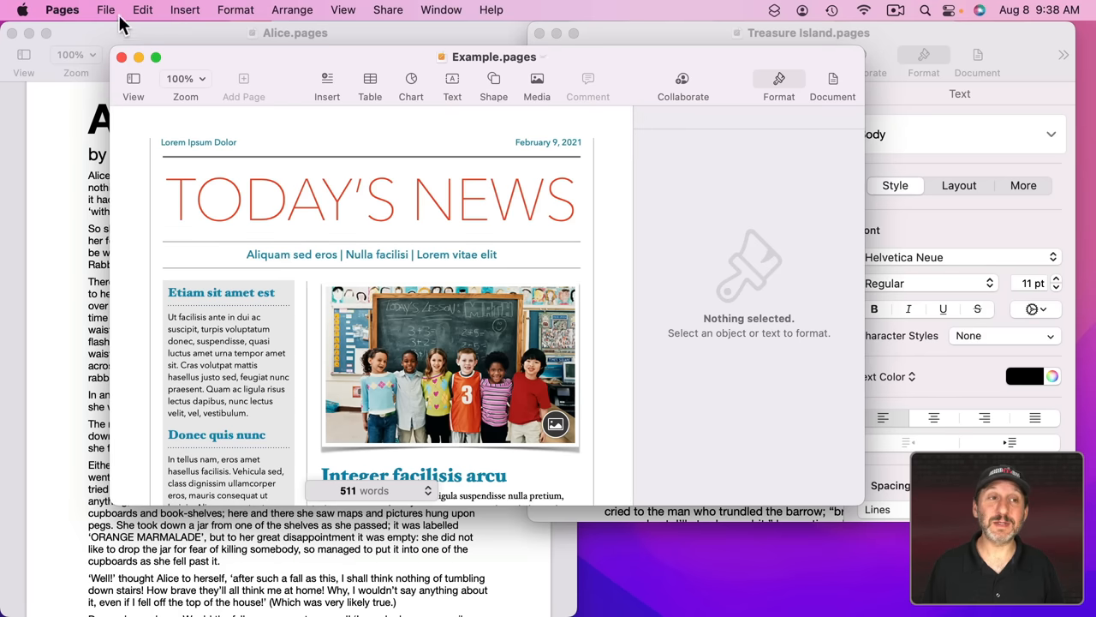
click(106, 10)
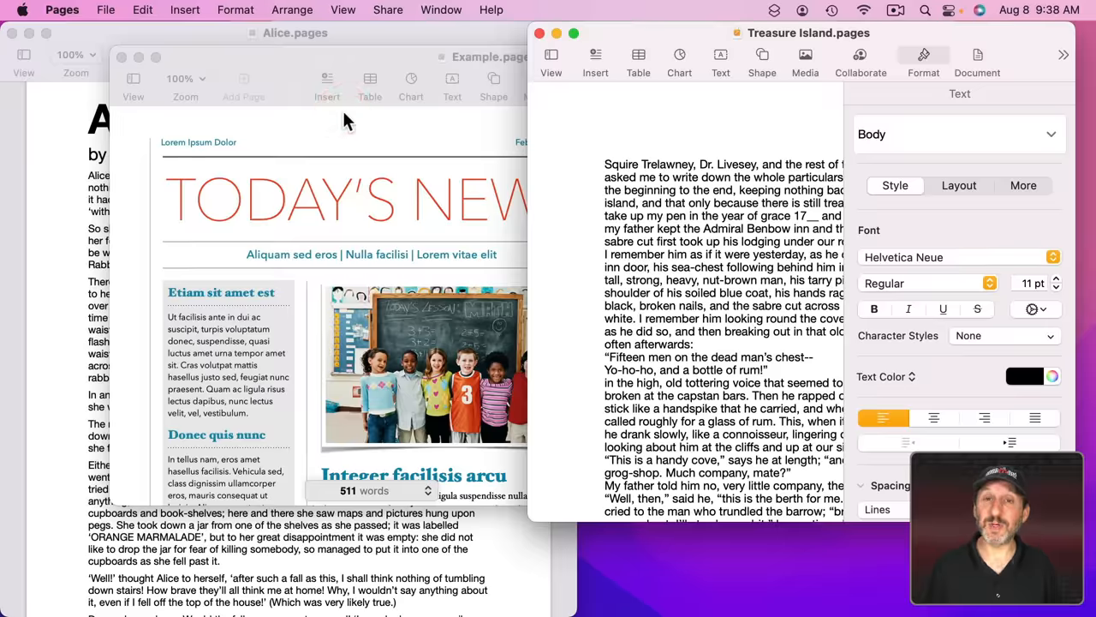
click(106, 10)
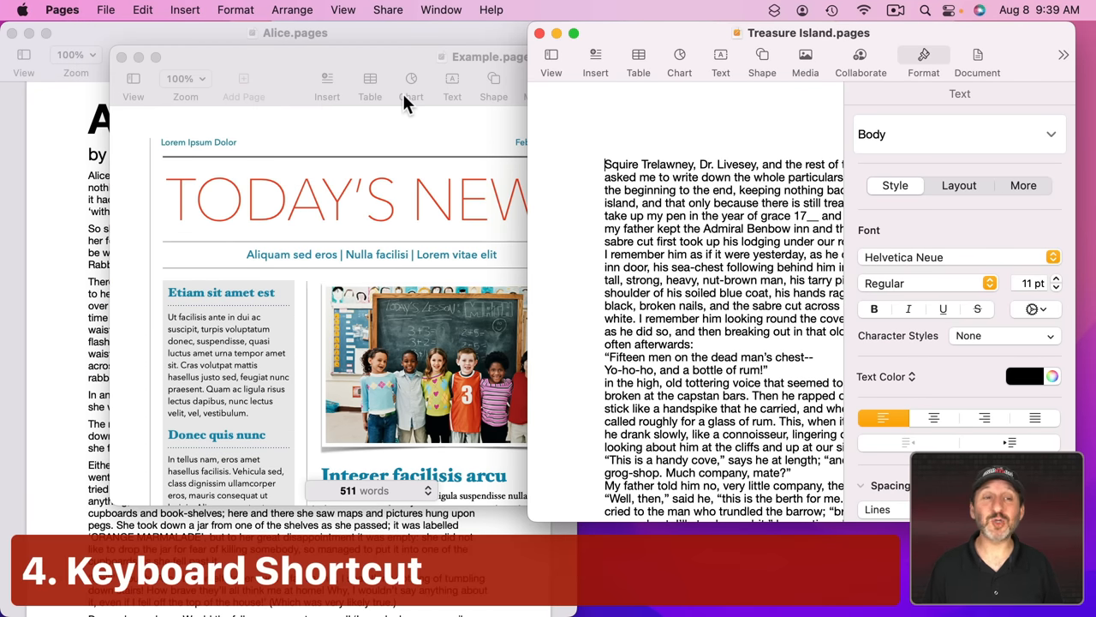
mouse_move(729, 167)
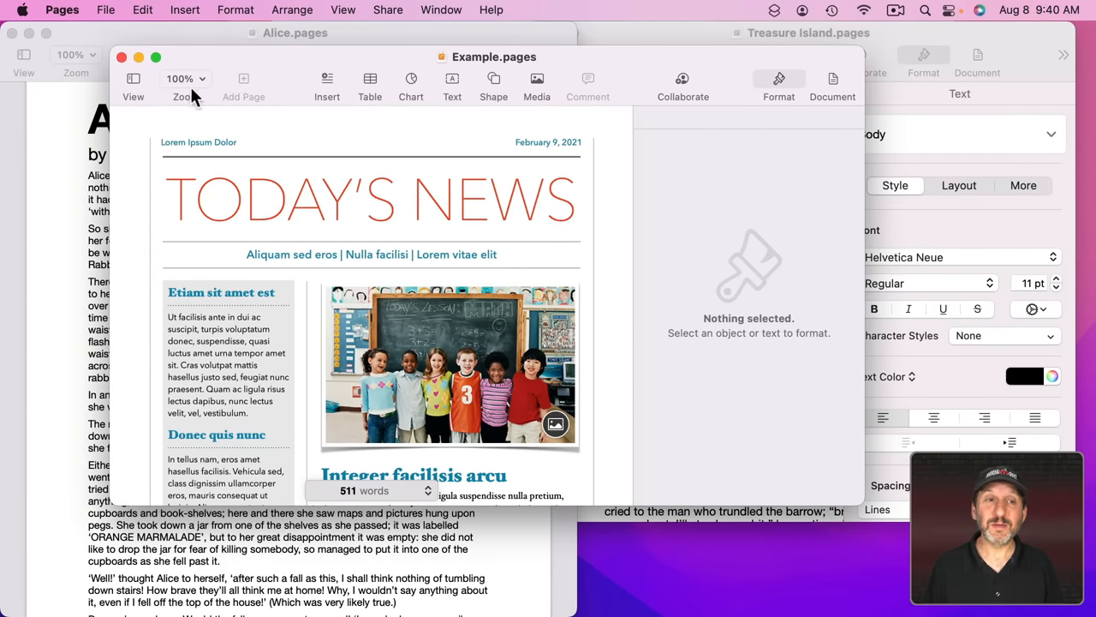
mouse_move(860, 125)
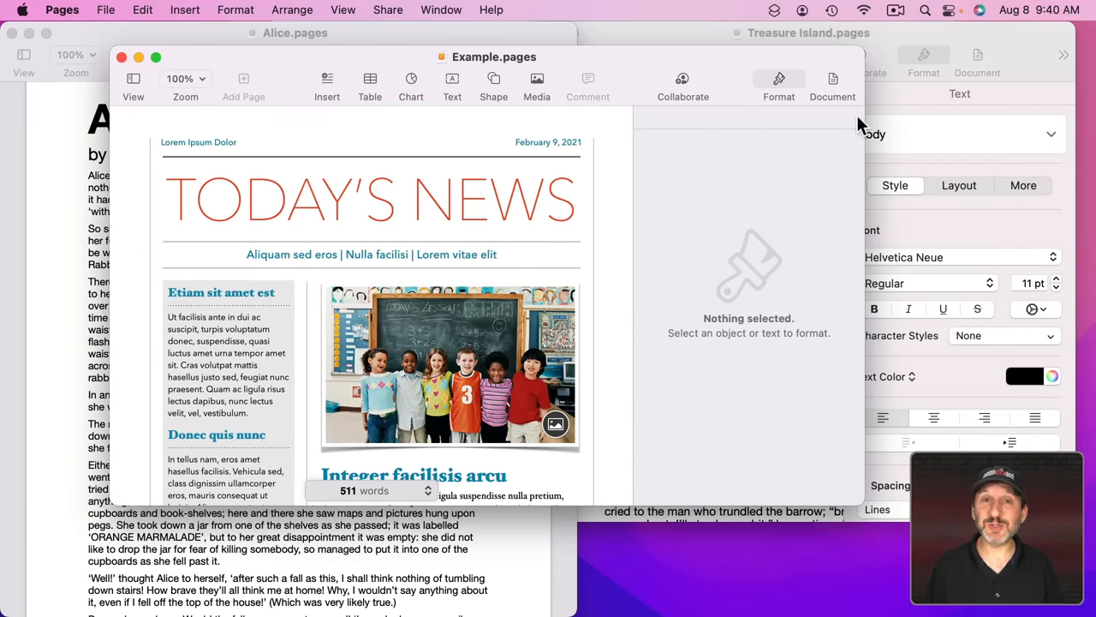
mouse_move(420, 214)
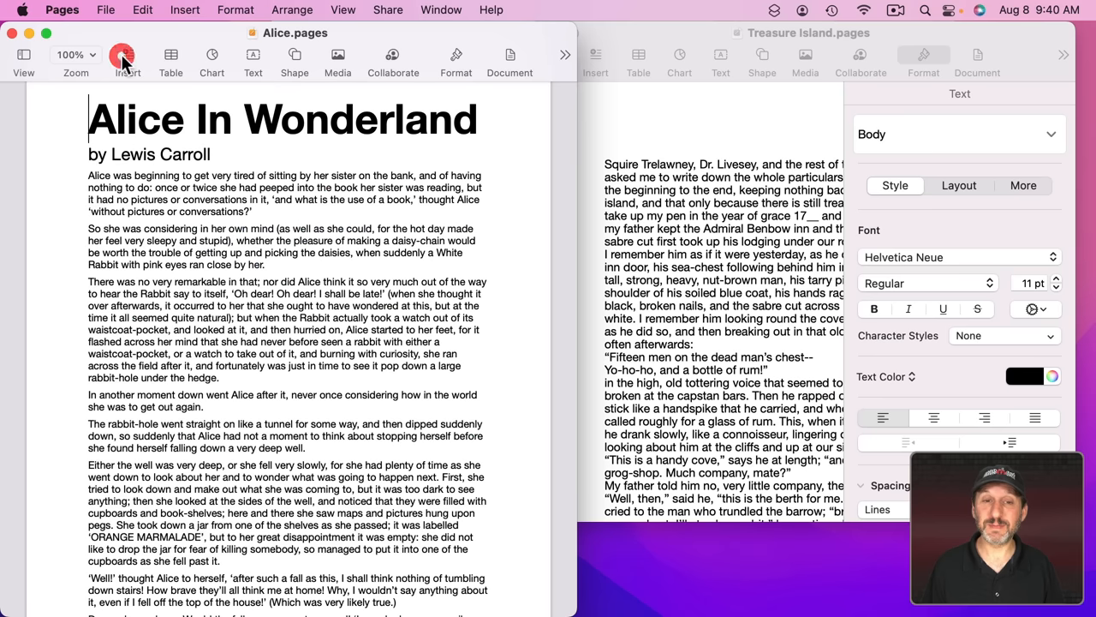
Step: Bring Example.pages forward via File > Open Recent and nudge its window right and down
click(107, 11)
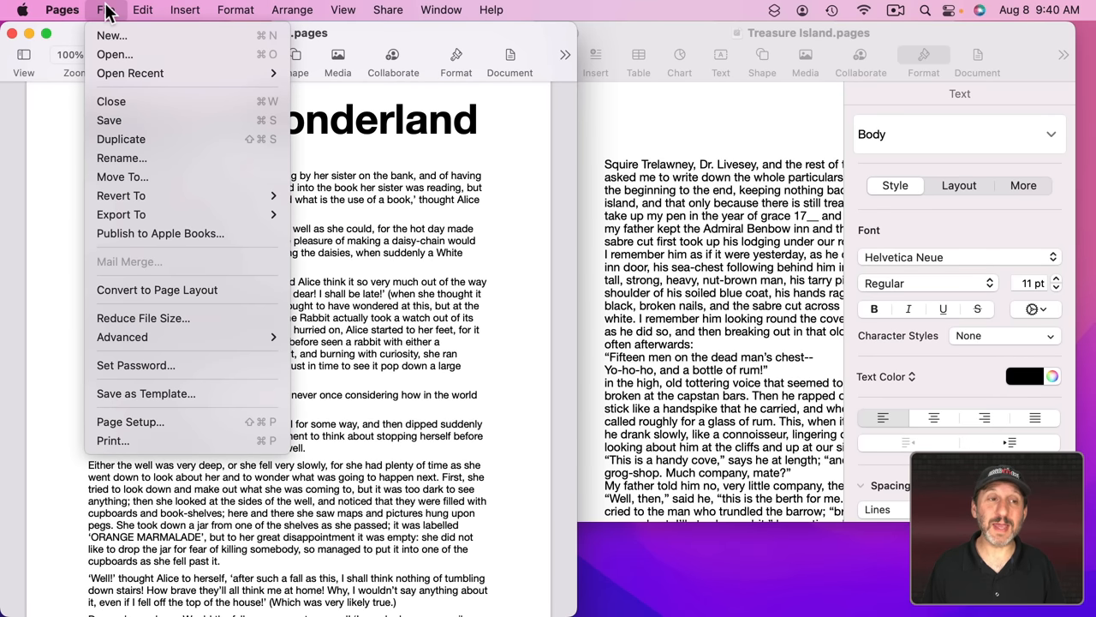
click(130, 72)
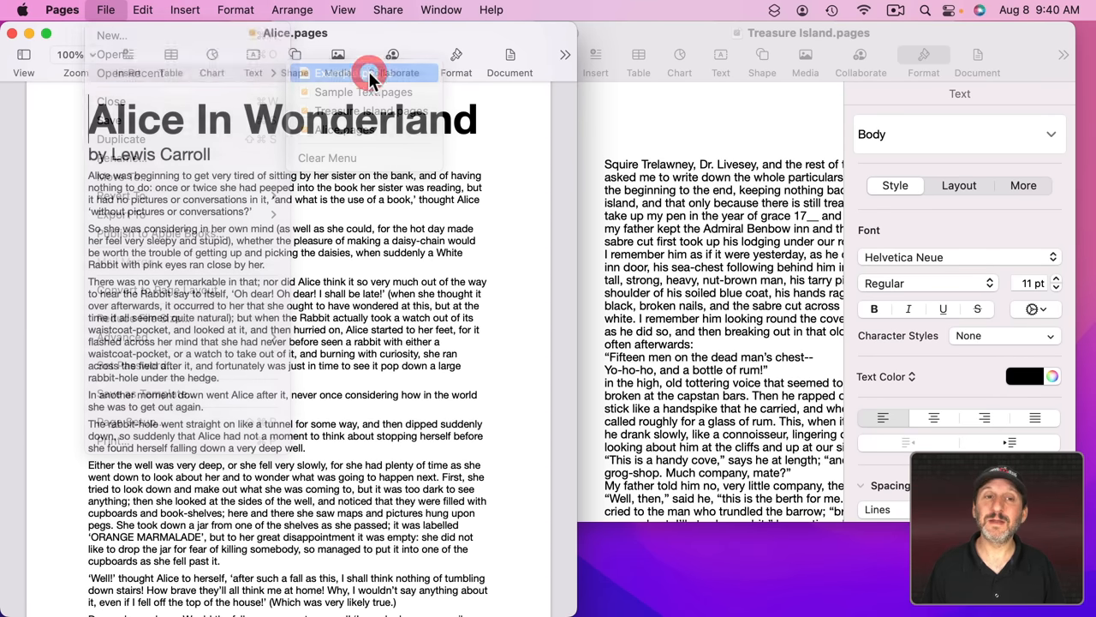
click(363, 92)
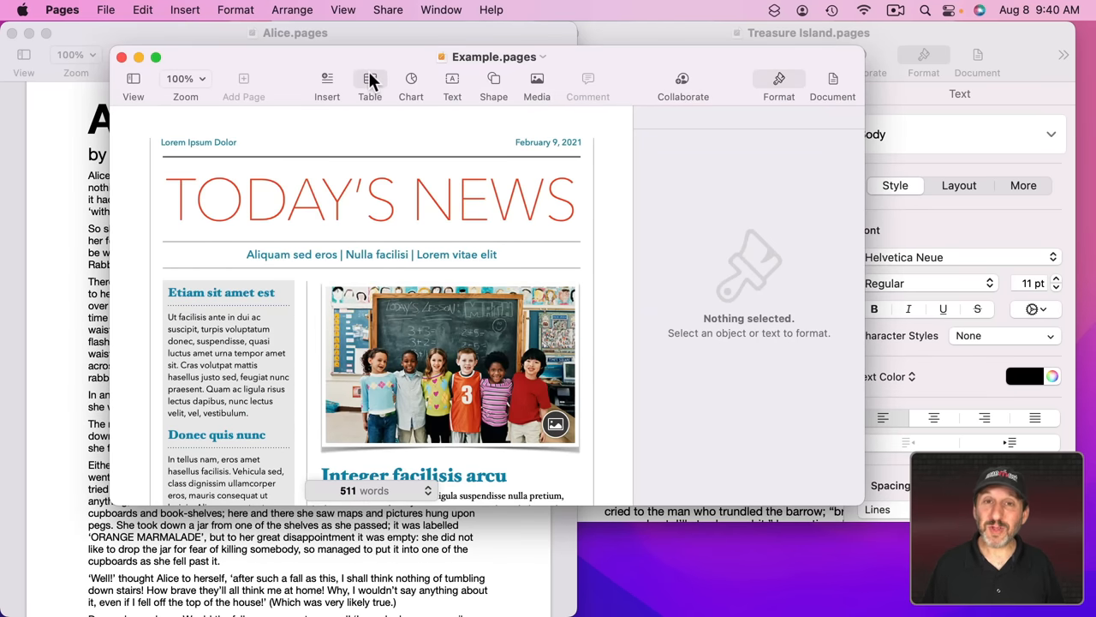
mouse_move(311, 188)
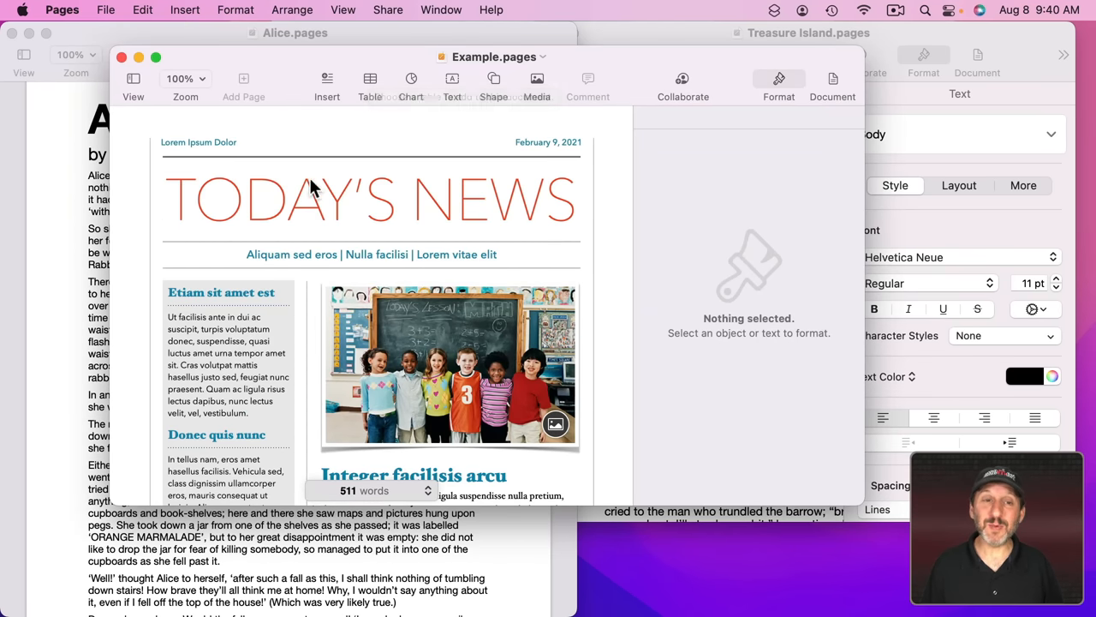
drag(493, 57, 551, 98)
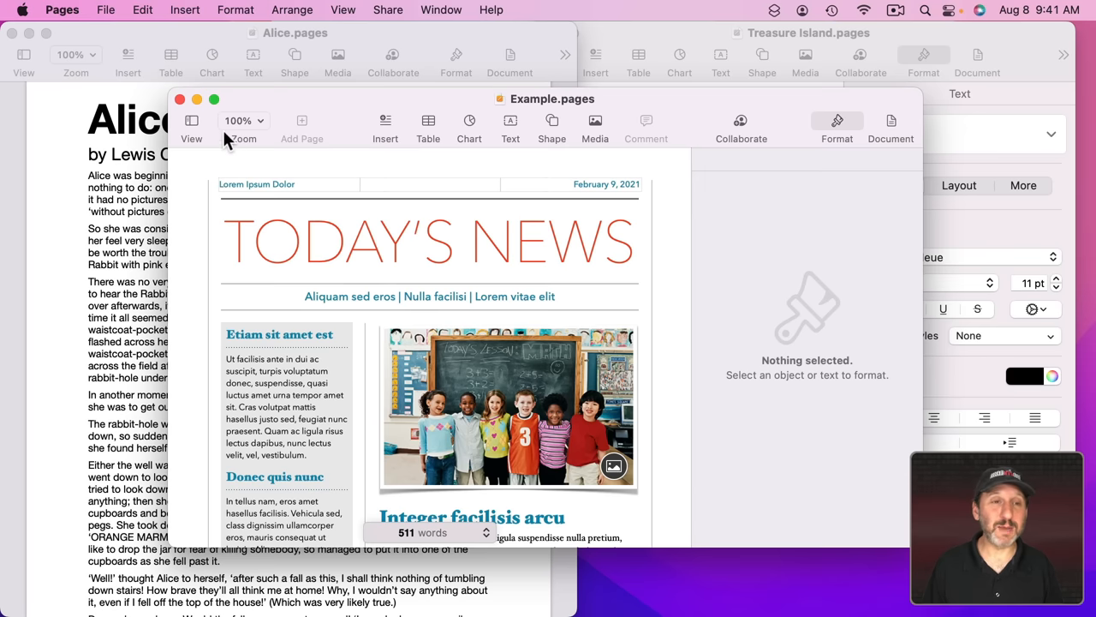
mouse_move(887, 591)
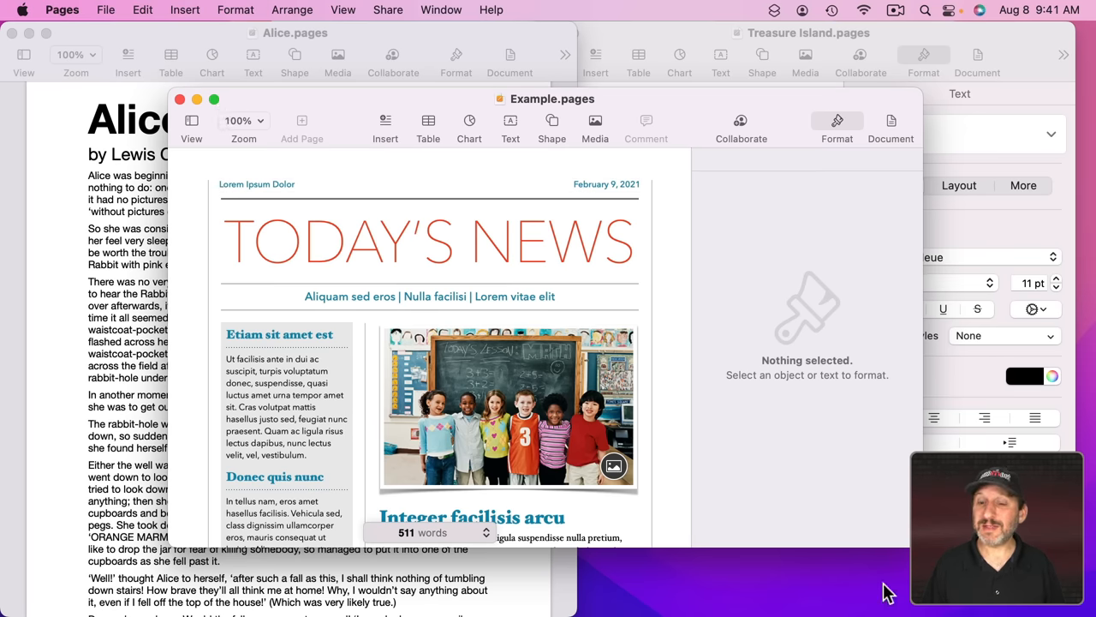
Step: Bring the Alice document forward, then reopen the File > Open Recent list
click(180, 98)
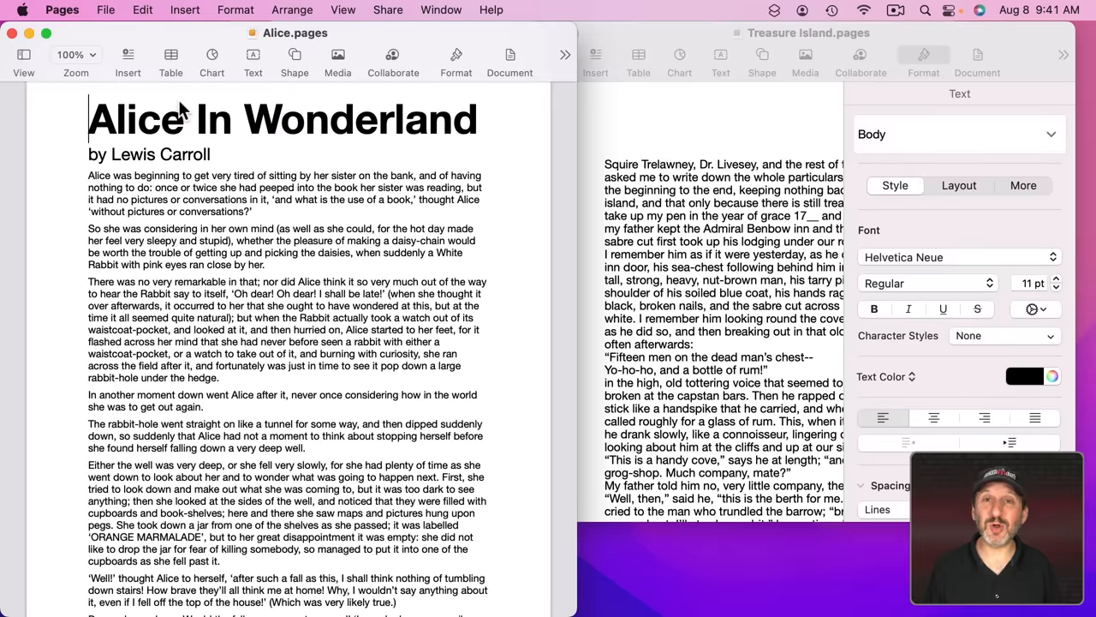
click(106, 10)
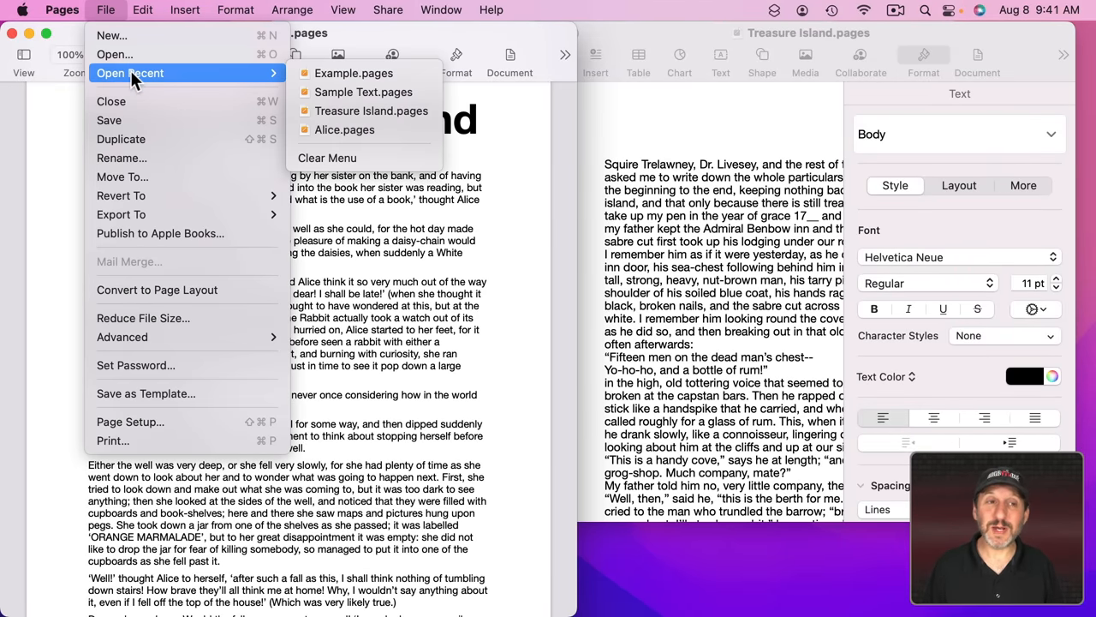
click(353, 72)
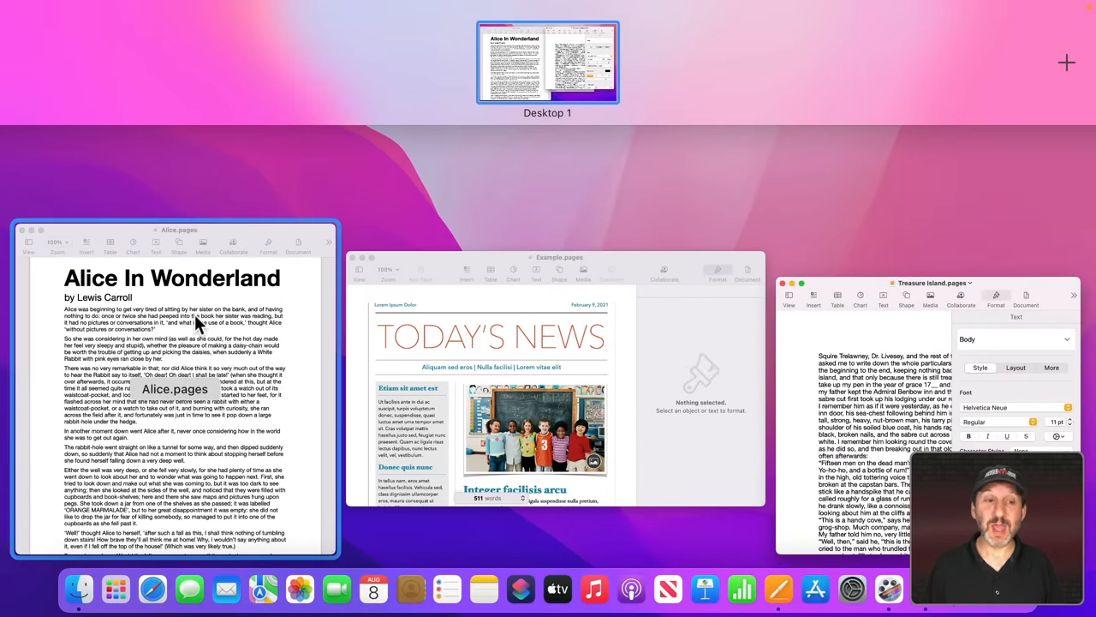
Step: Pick Alice in App Exposé, then pick the Example.pages window in Mission Control
click(174, 389)
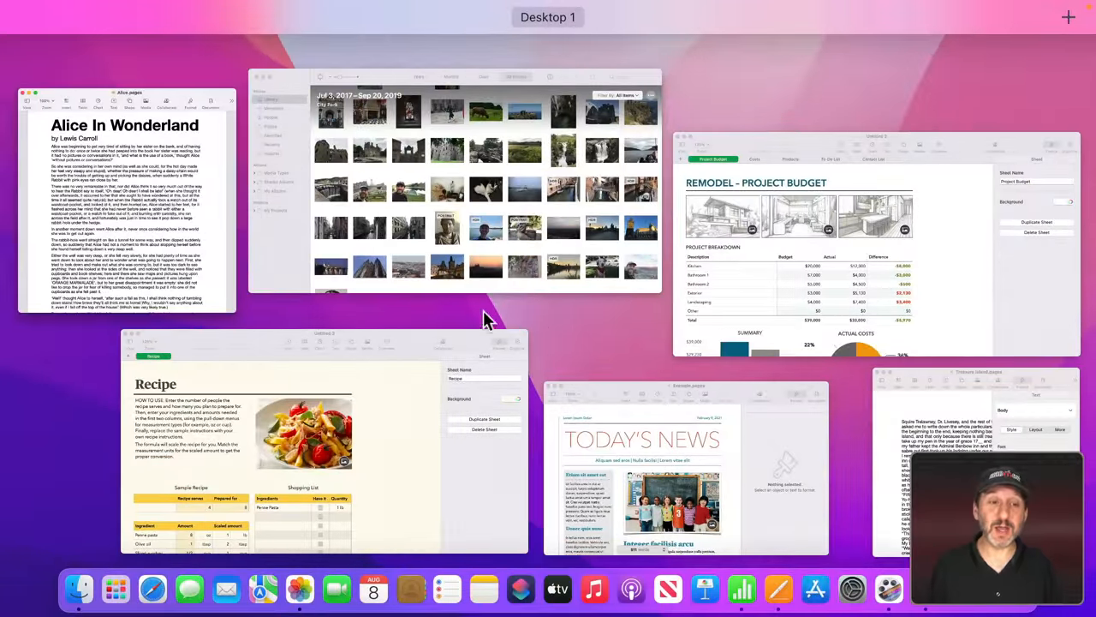
mouse_move(959, 238)
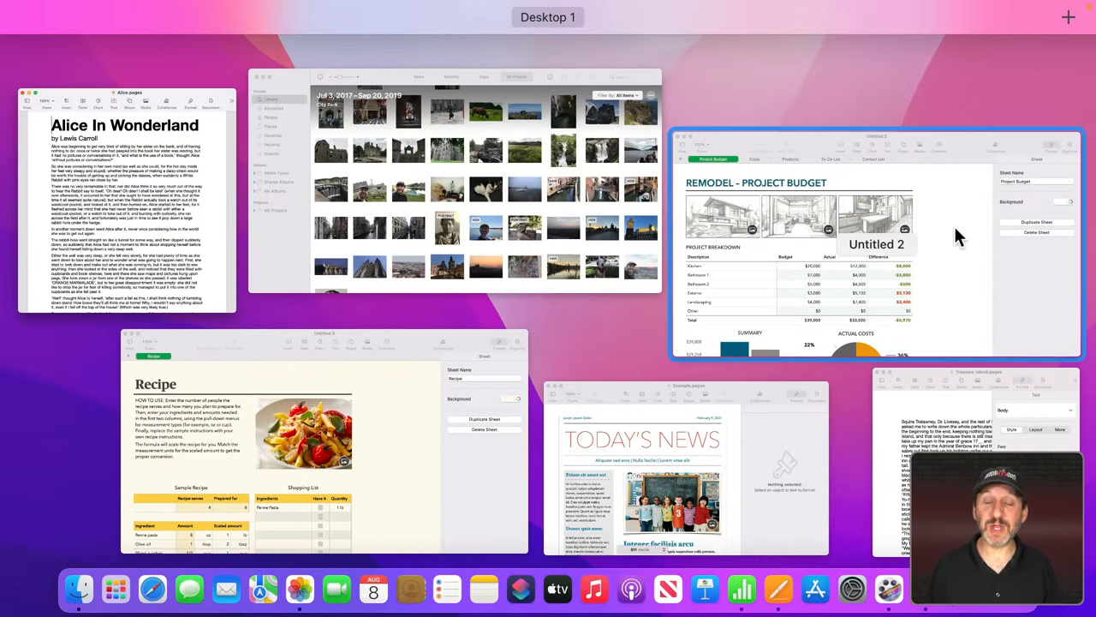
mouse_move(514, 120)
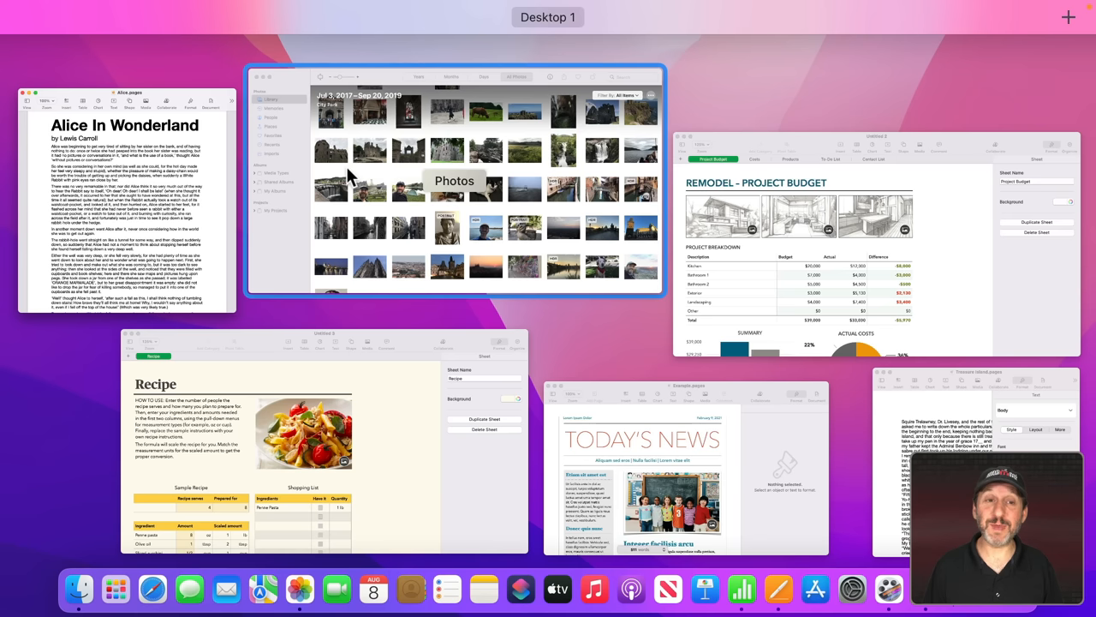
mouse_move(706, 425)
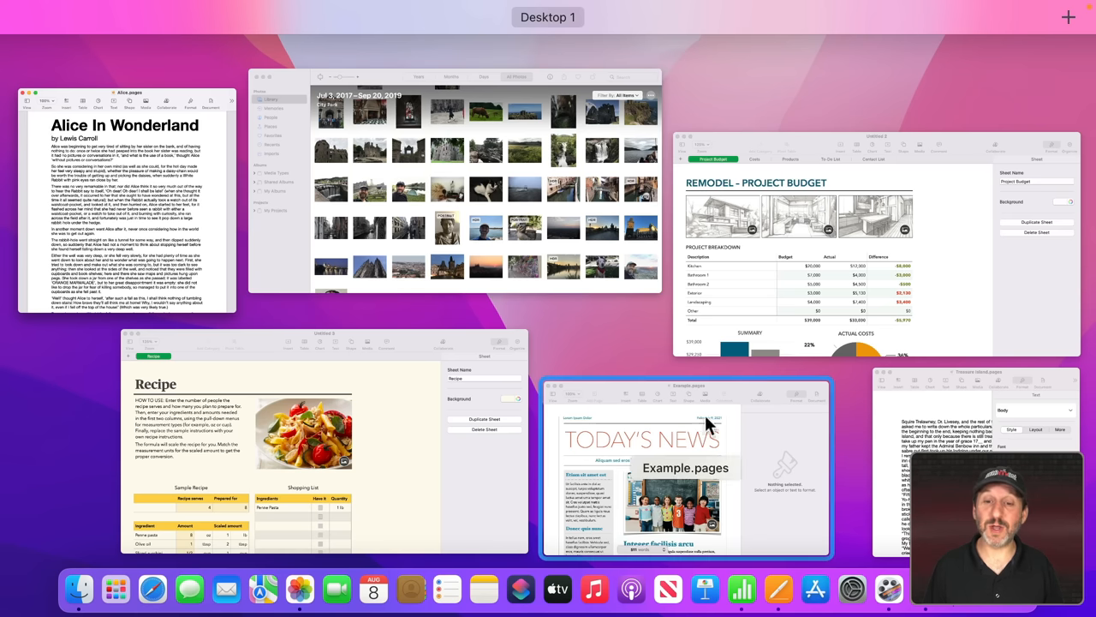
click(686, 466)
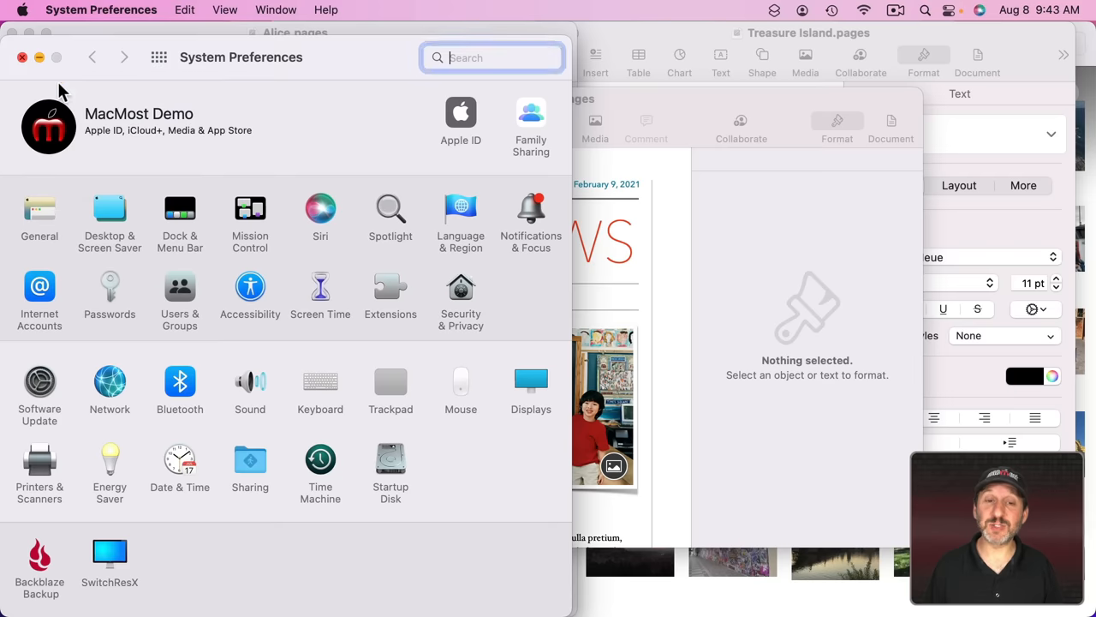
Step: Bring up System Preferences in front of the Pages documents
click(391, 380)
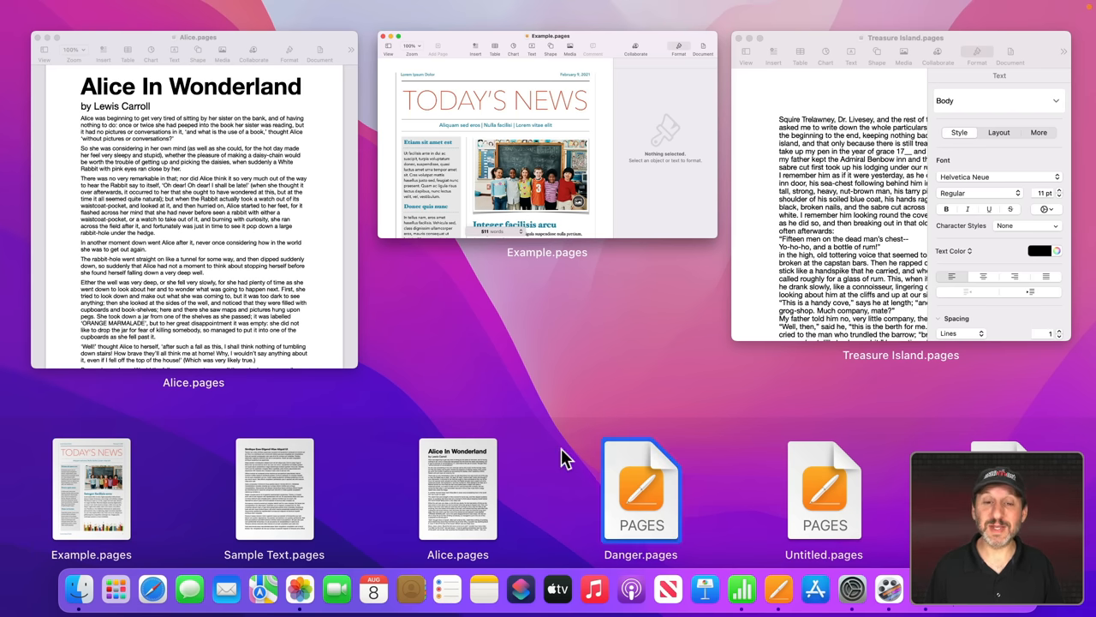
mouse_move(488, 394)
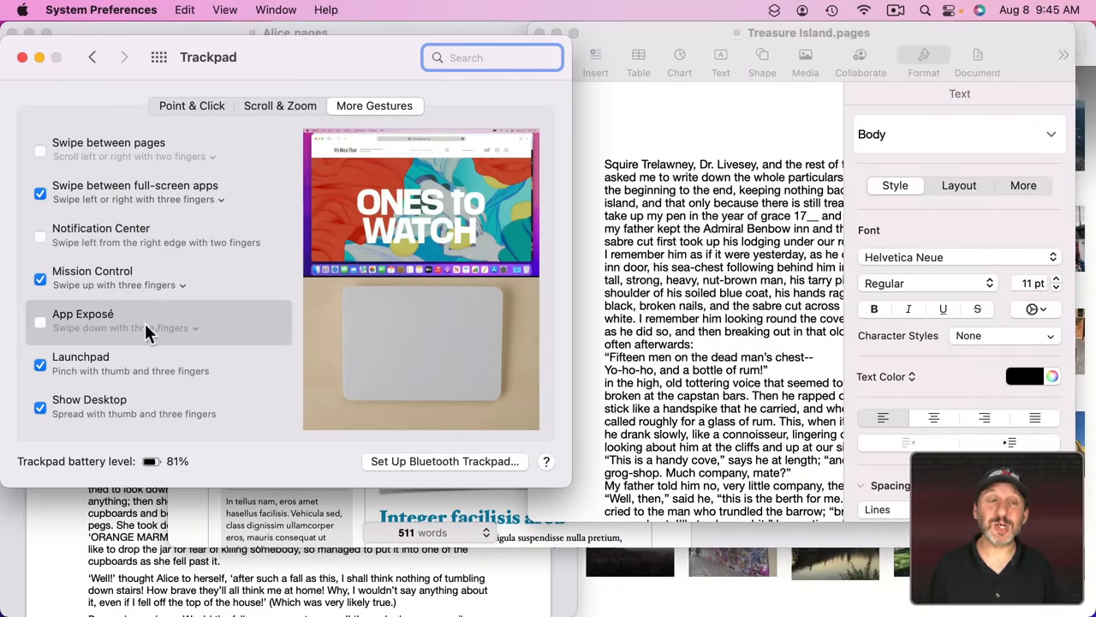
mouse_move(180, 334)
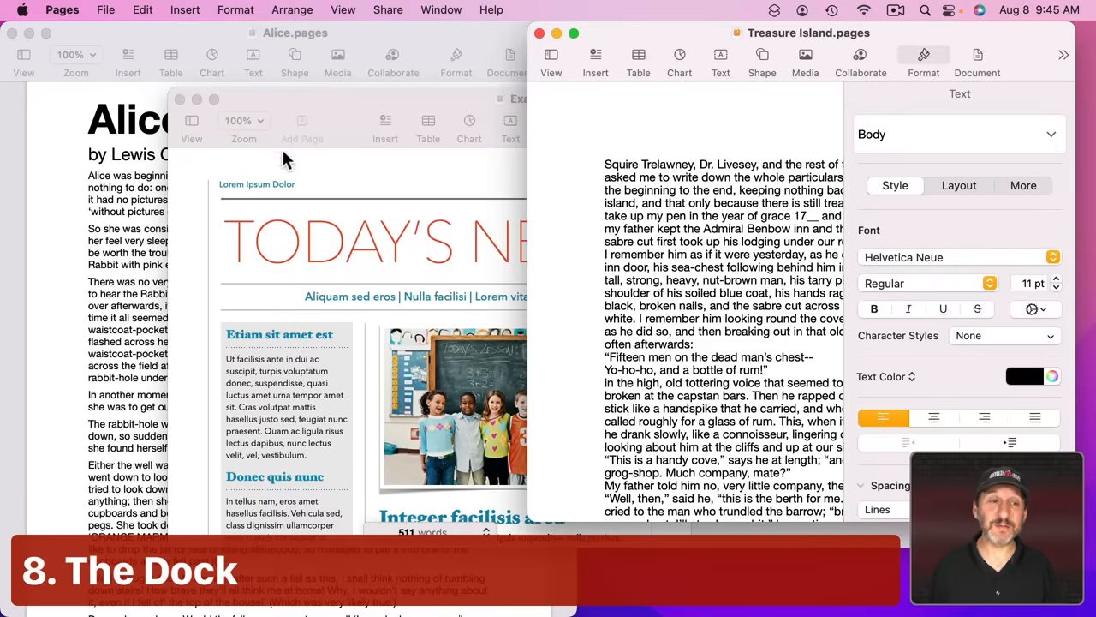
mouse_move(726, 177)
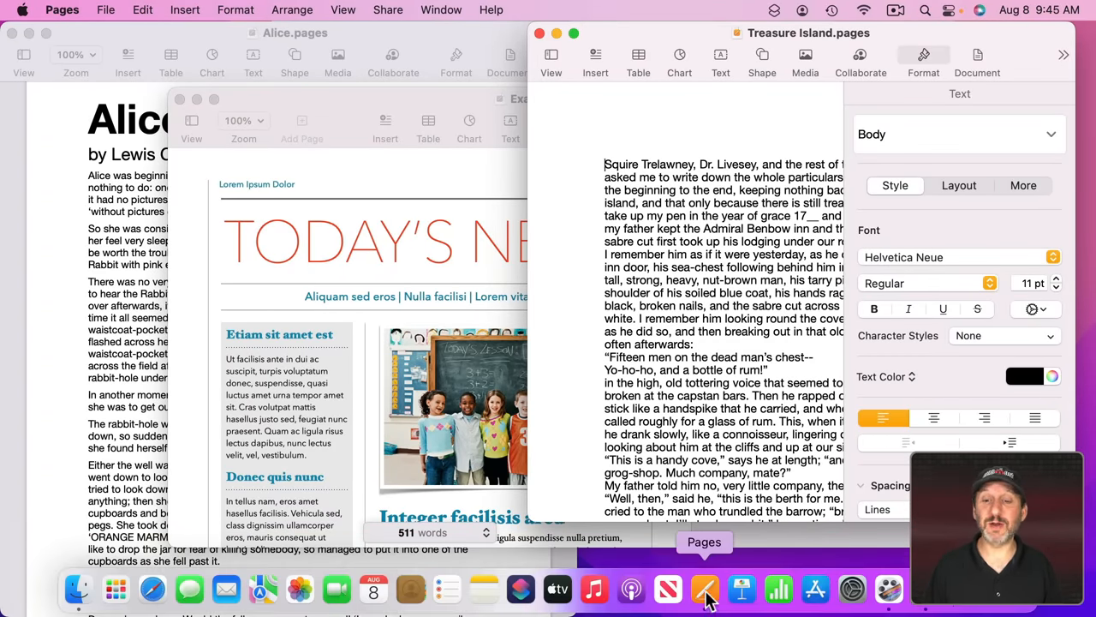
Step: From the Pages Dock icon's window list, bring Alice.pages forward and show the list again
right_click(704, 589)
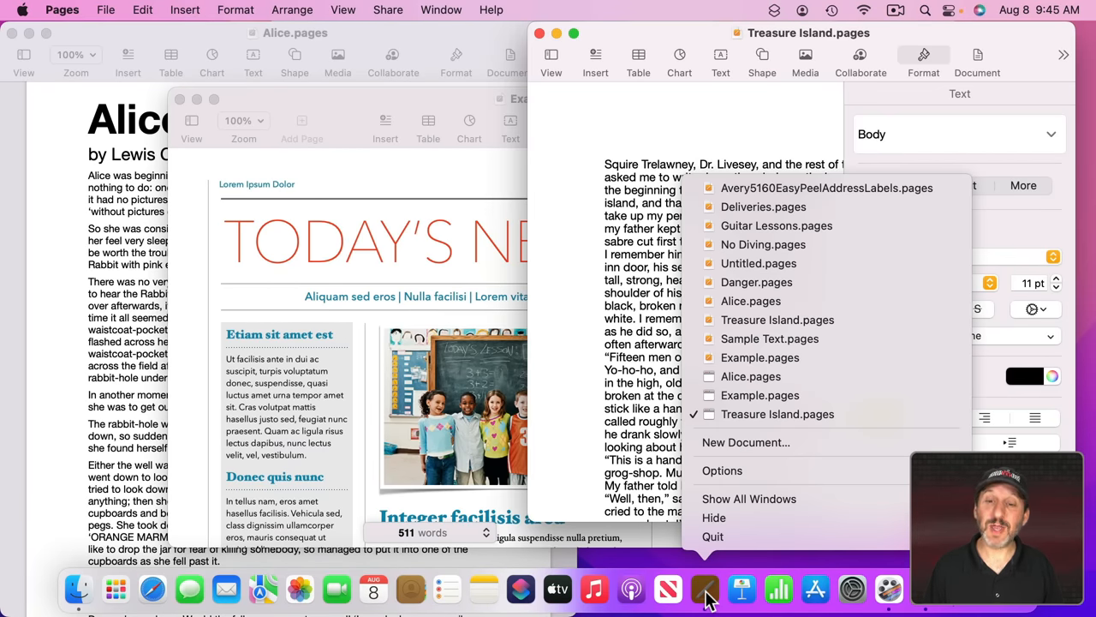
mouse_move(750, 377)
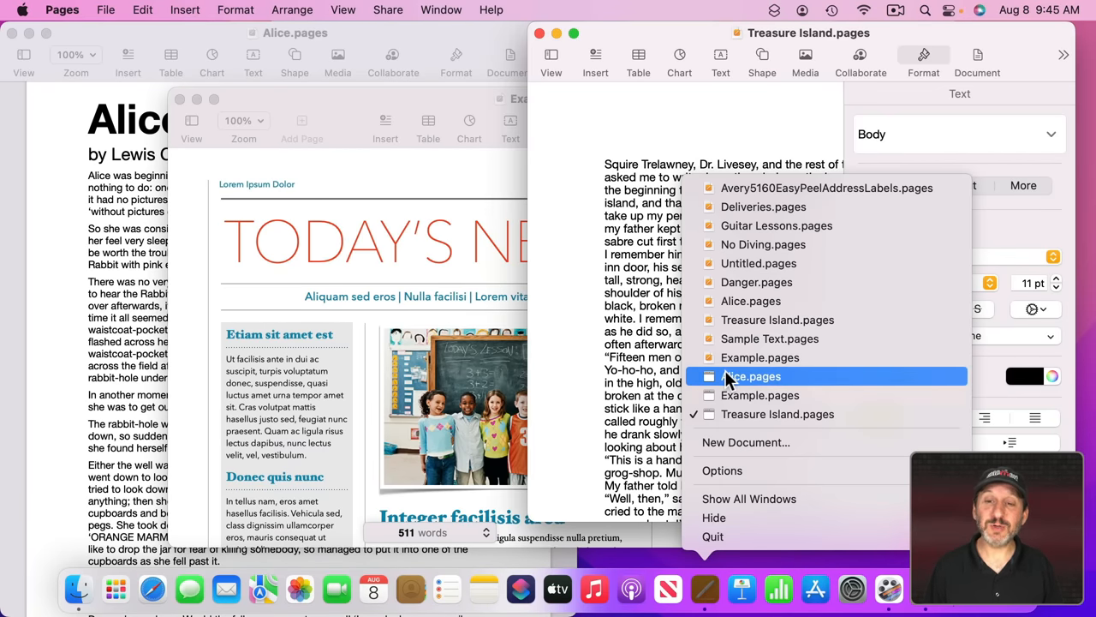
mouse_move(775, 226)
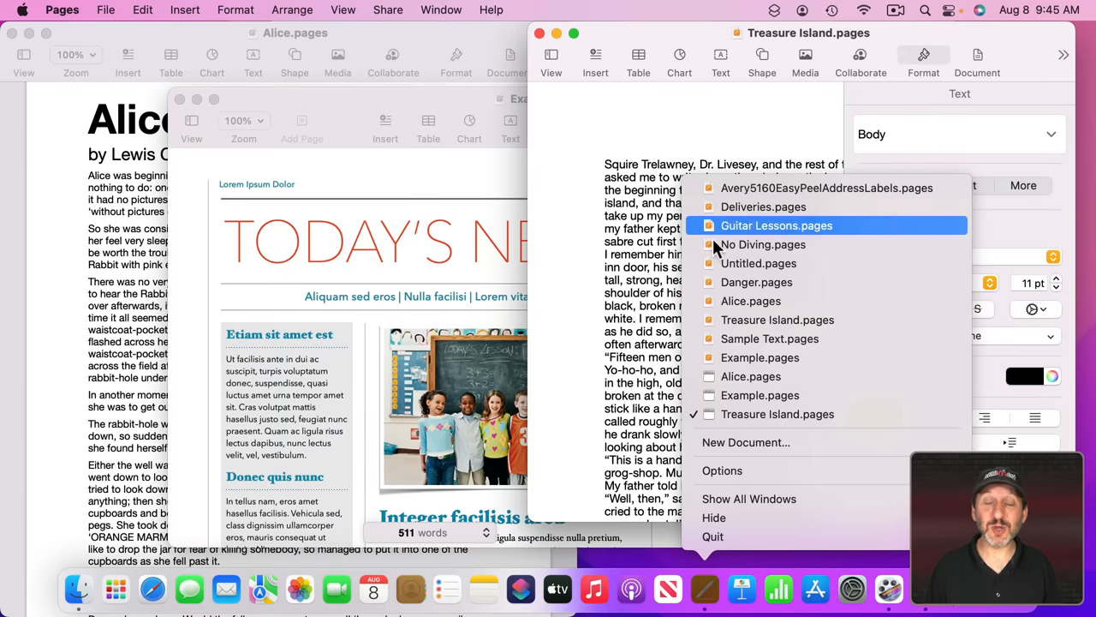
mouse_move(716, 377)
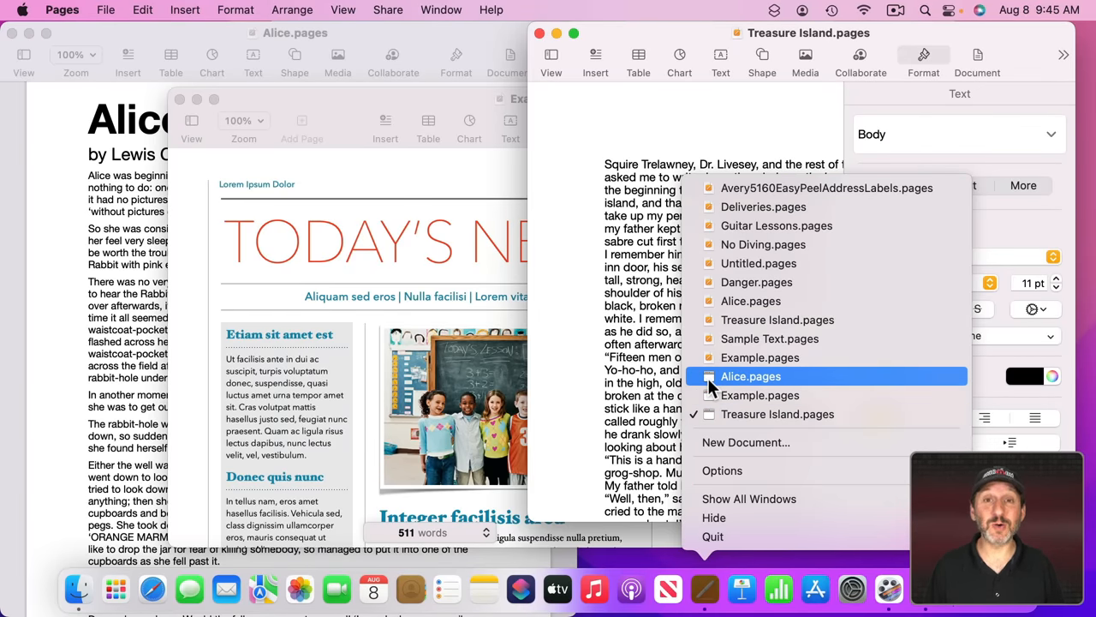
click(751, 377)
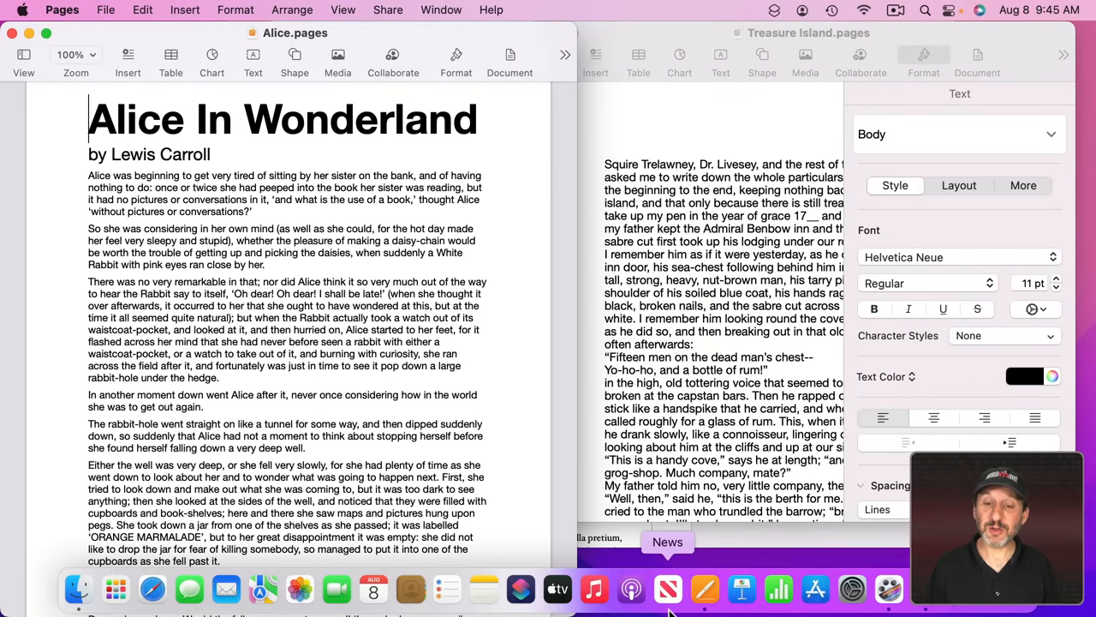
mouse_move(703, 591)
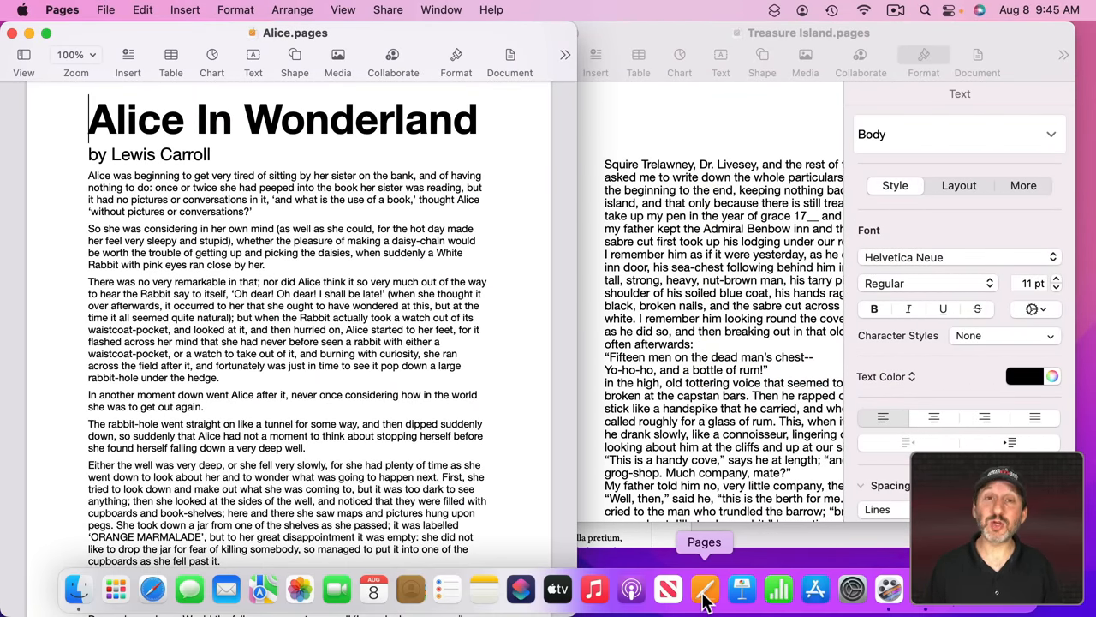
right_click(704, 589)
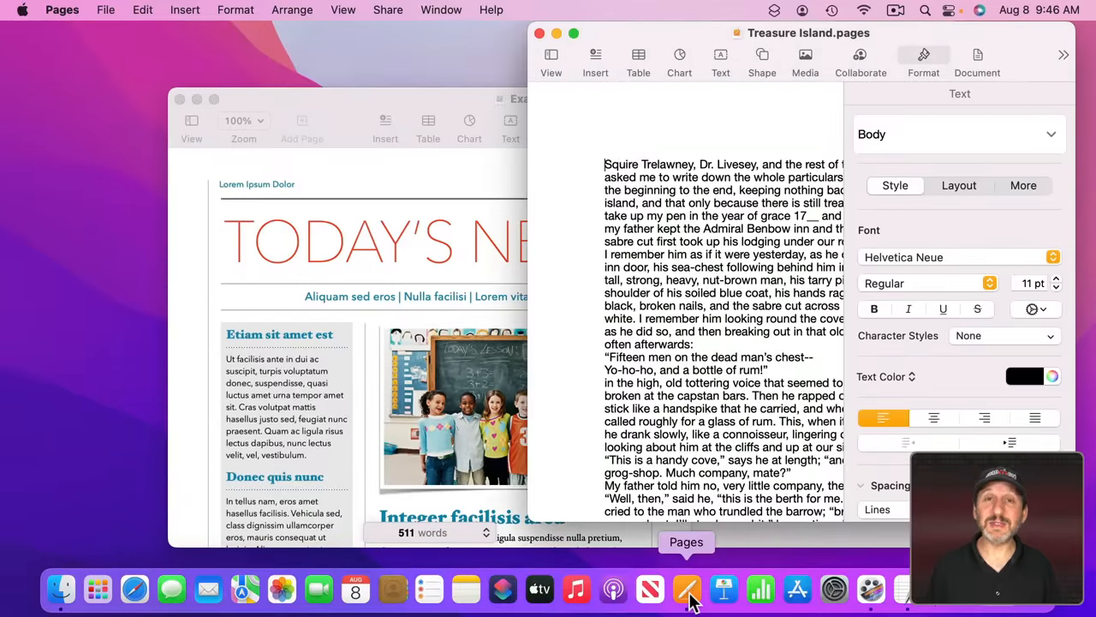
right_click(687, 590)
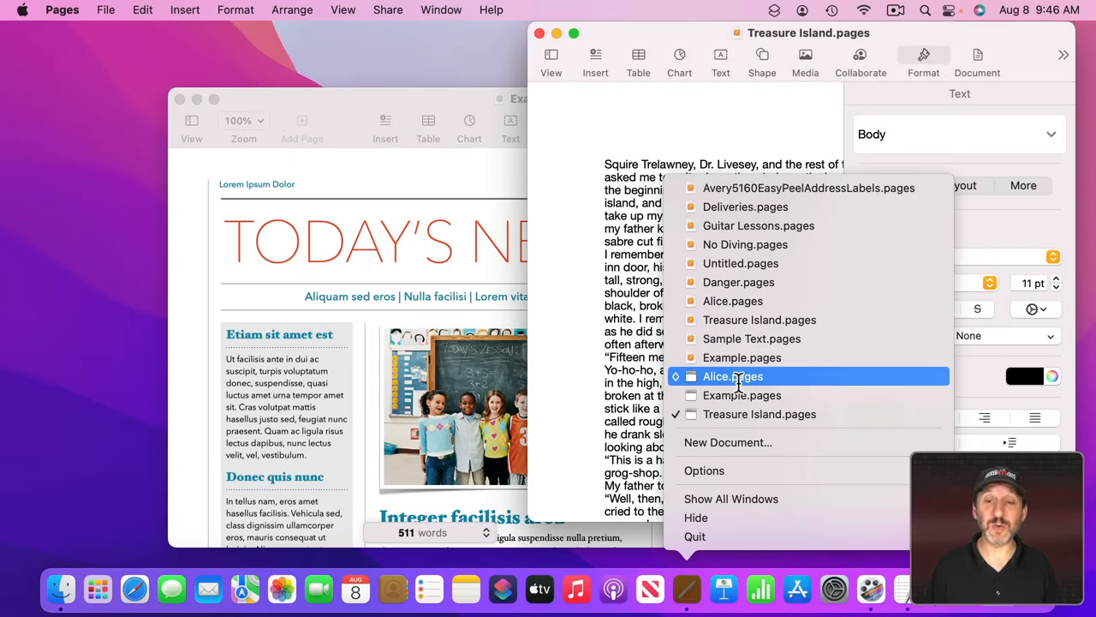
mouse_move(759, 412)
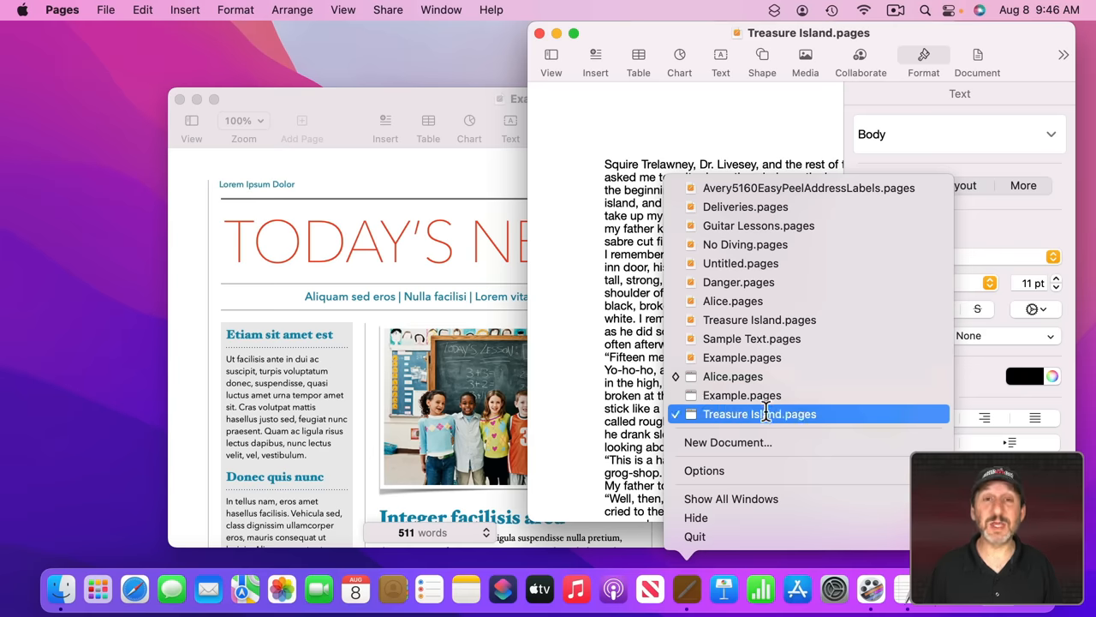
mouse_move(742, 393)
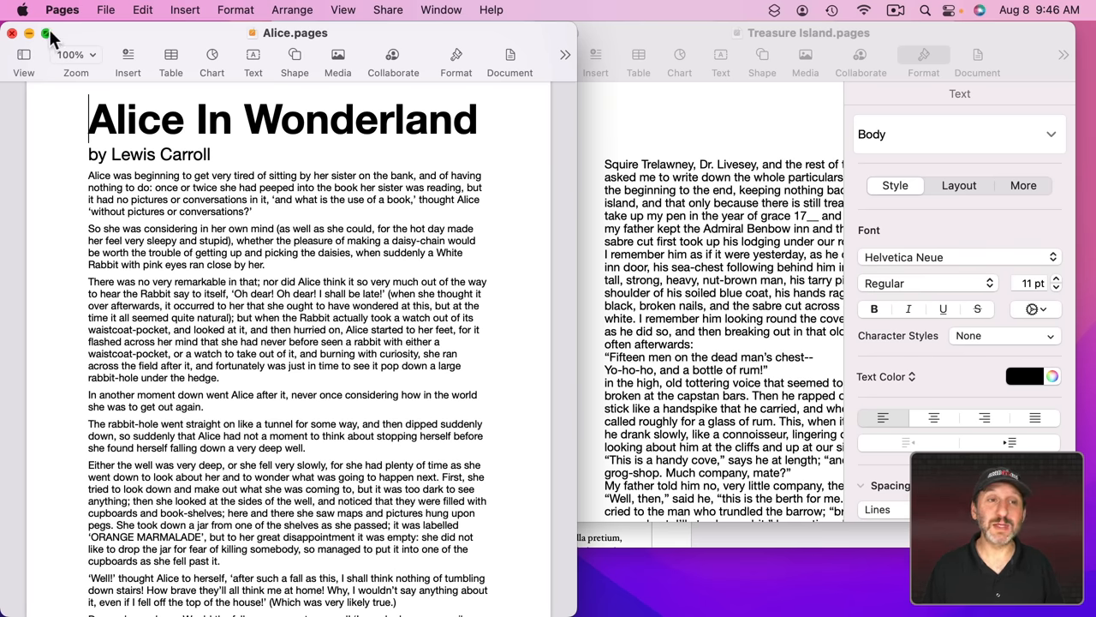
Step: Send Alice and Treasure Island into full-screen spaces, then enter the Example.pages full-screen space
click(44, 33)
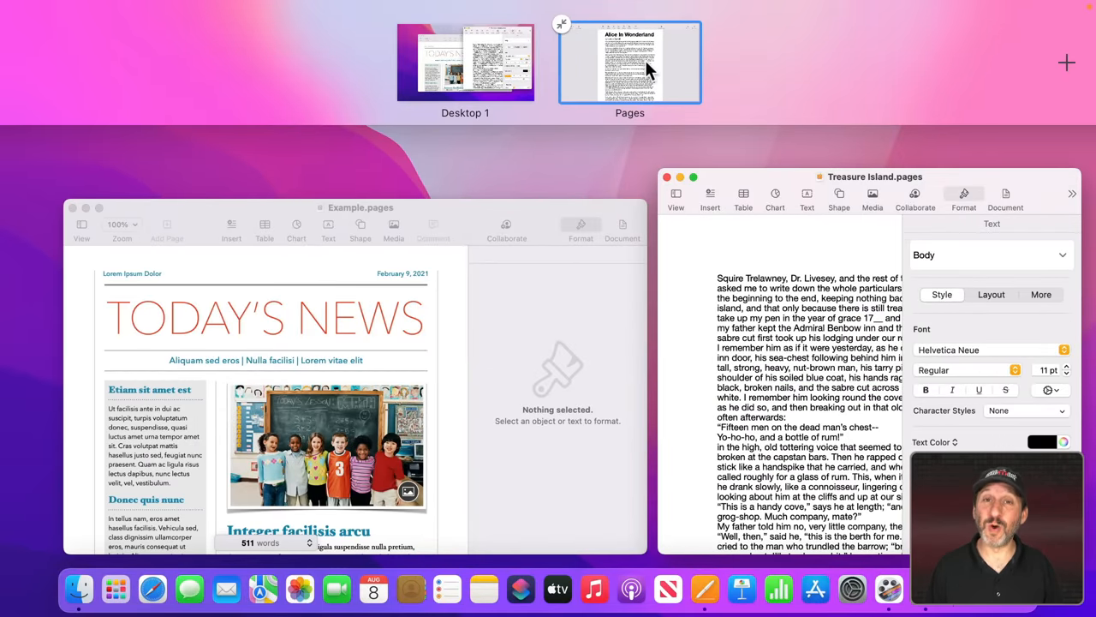
click(630, 61)
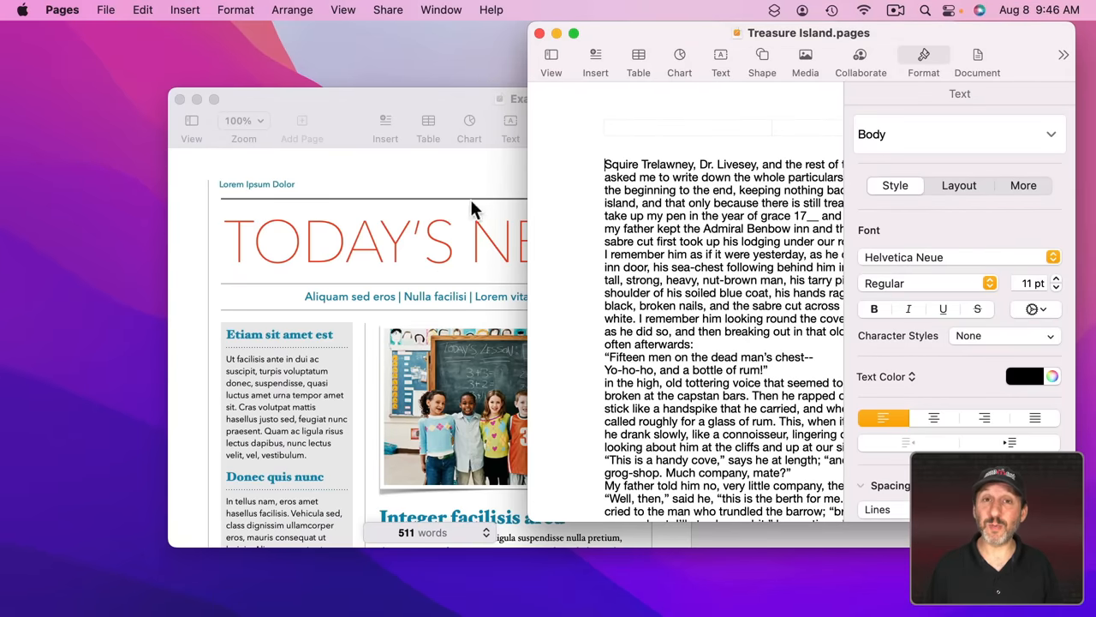
mouse_move(551, 53)
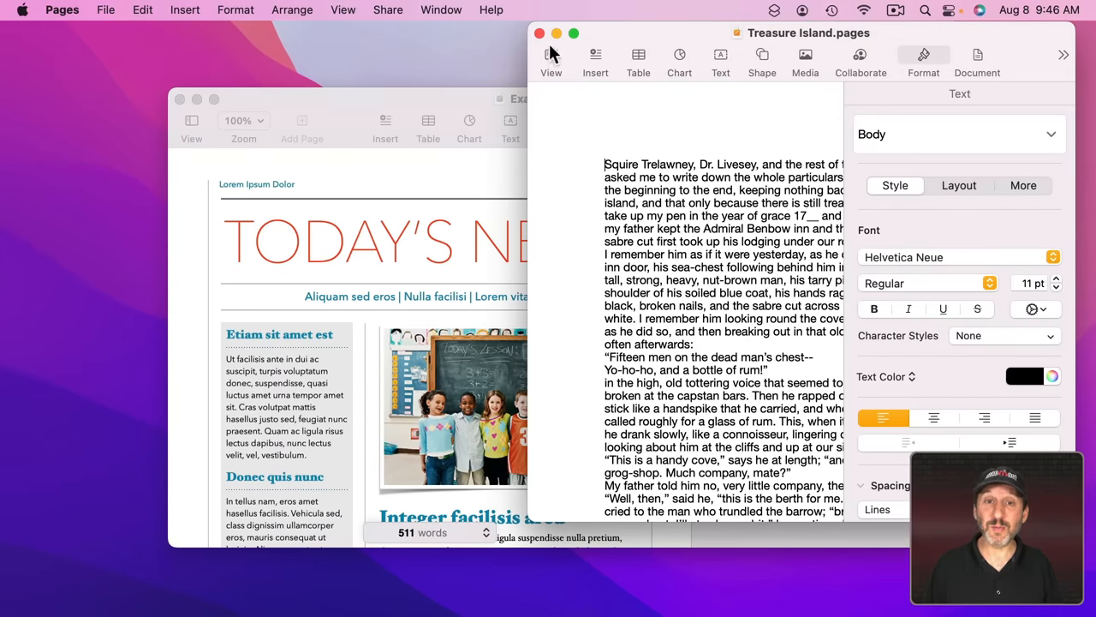
click(573, 33)
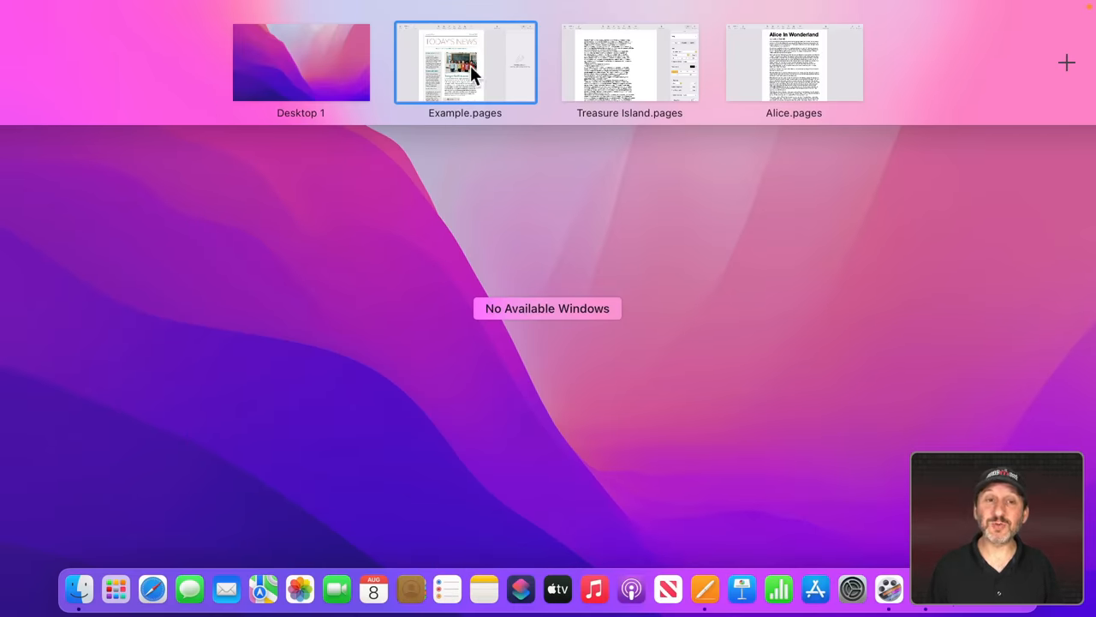
mouse_move(797, 72)
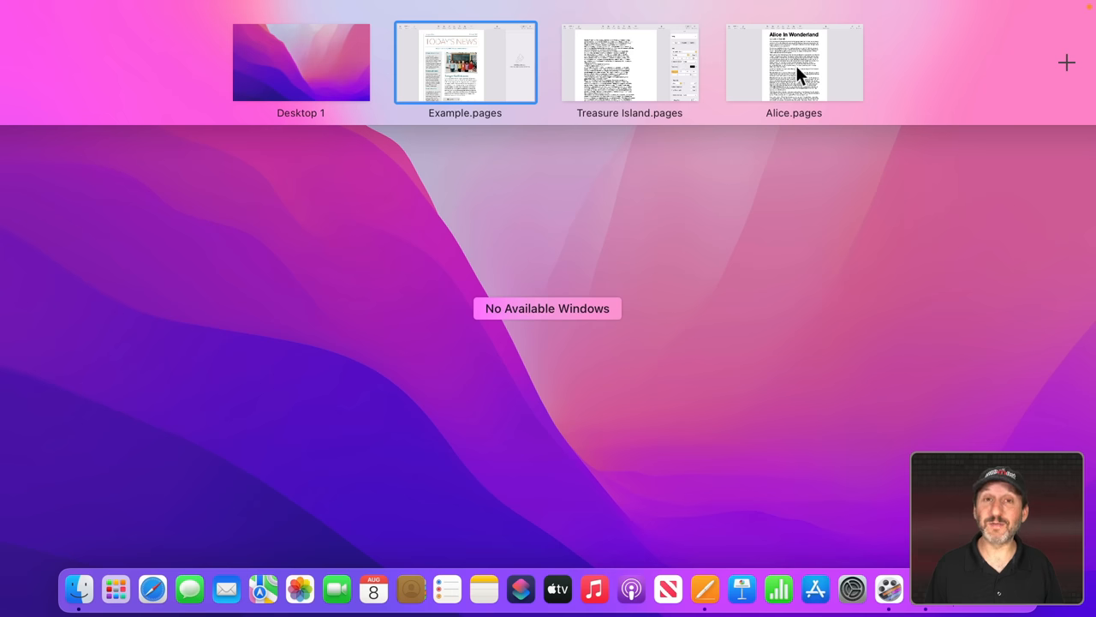
mouse_move(613, 62)
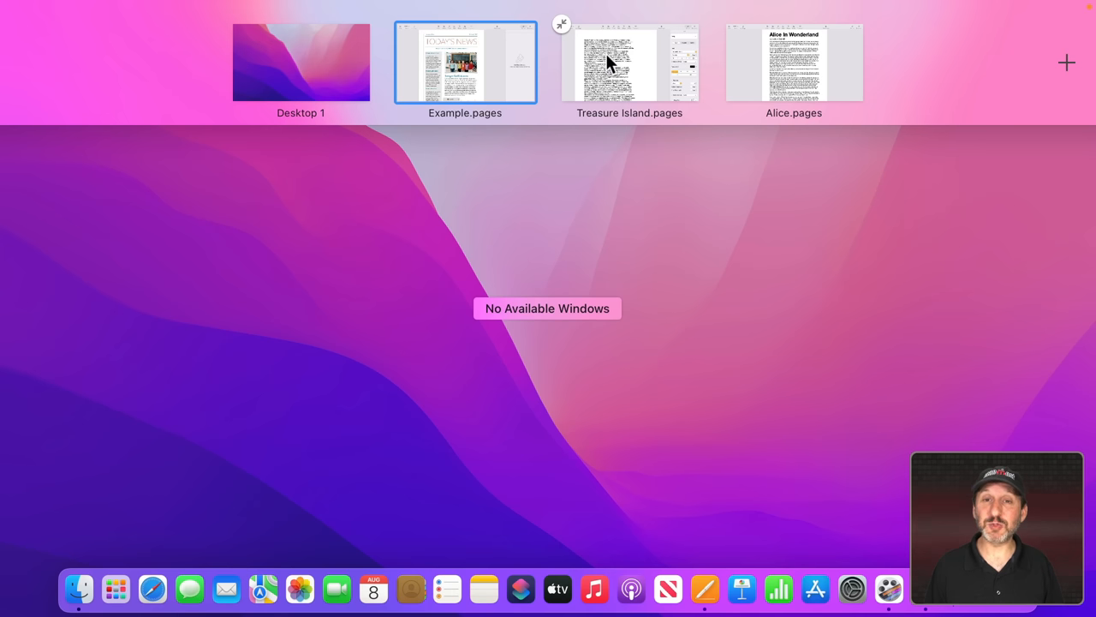
click(630, 62)
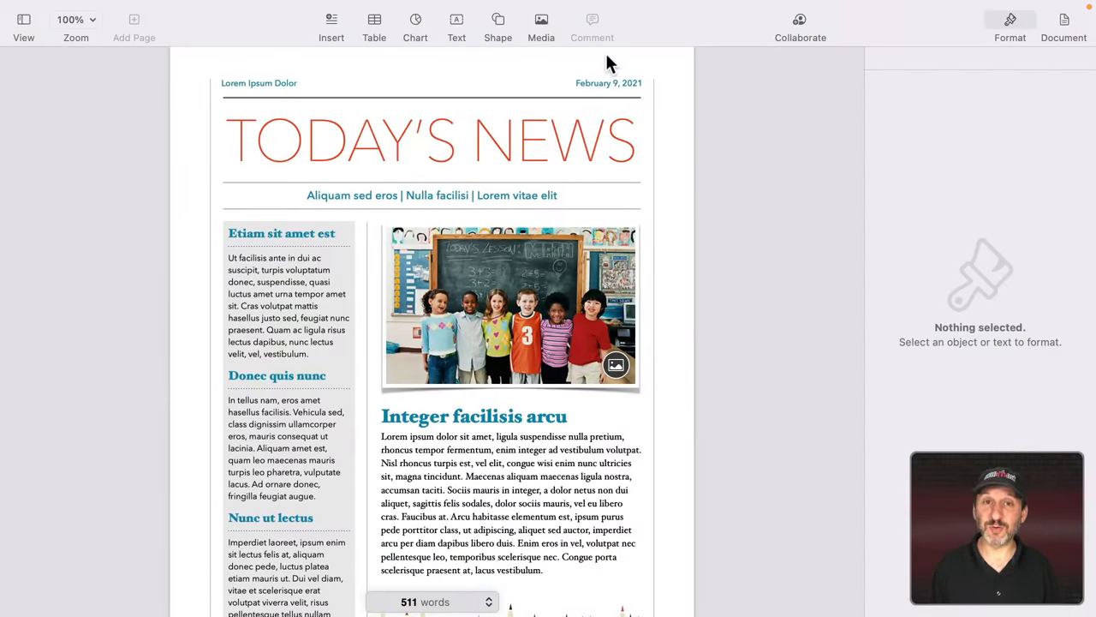
Step: Switch to Treasure Island.pages from the Window menu's list of open documents
click(438, 10)
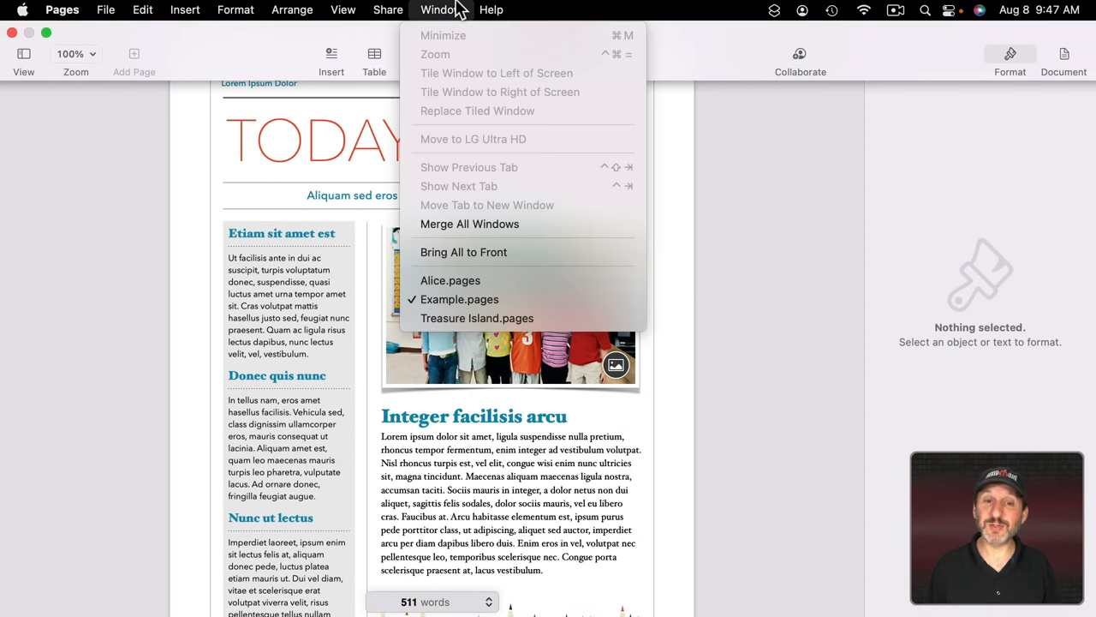
mouse_move(476, 316)
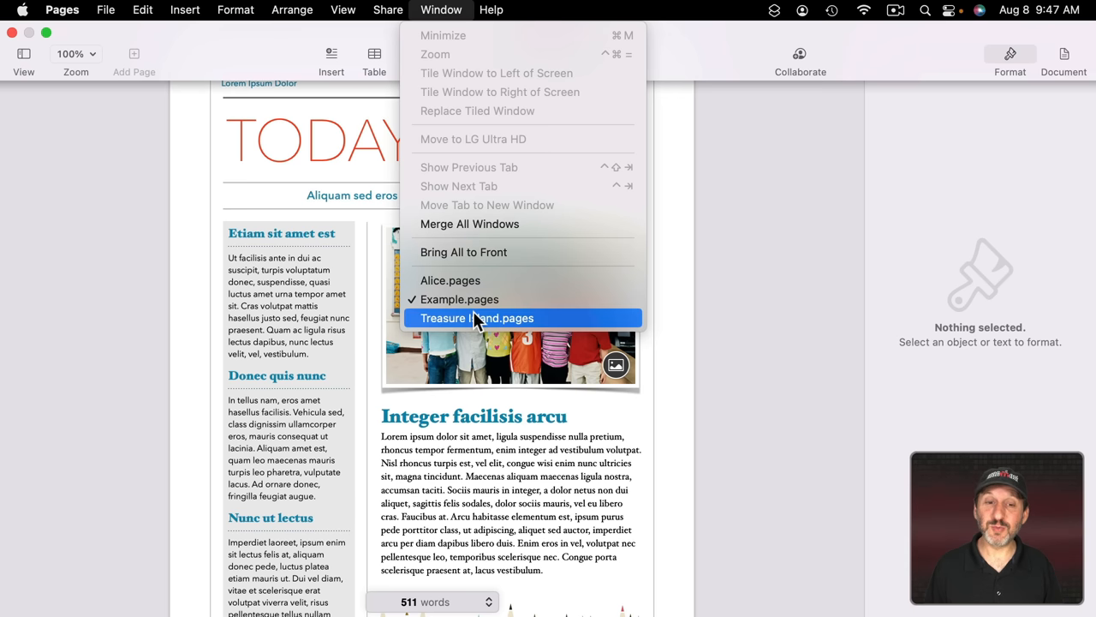
click(476, 316)
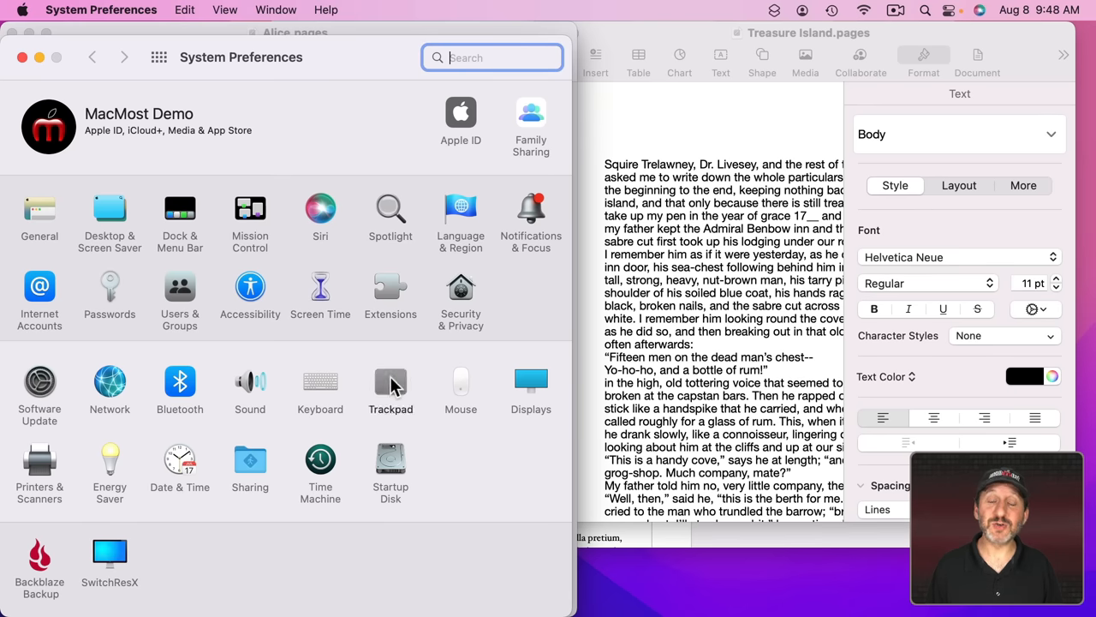
Step: Close System Preferences, returning to the Alice and Treasure Island windows
click(391, 380)
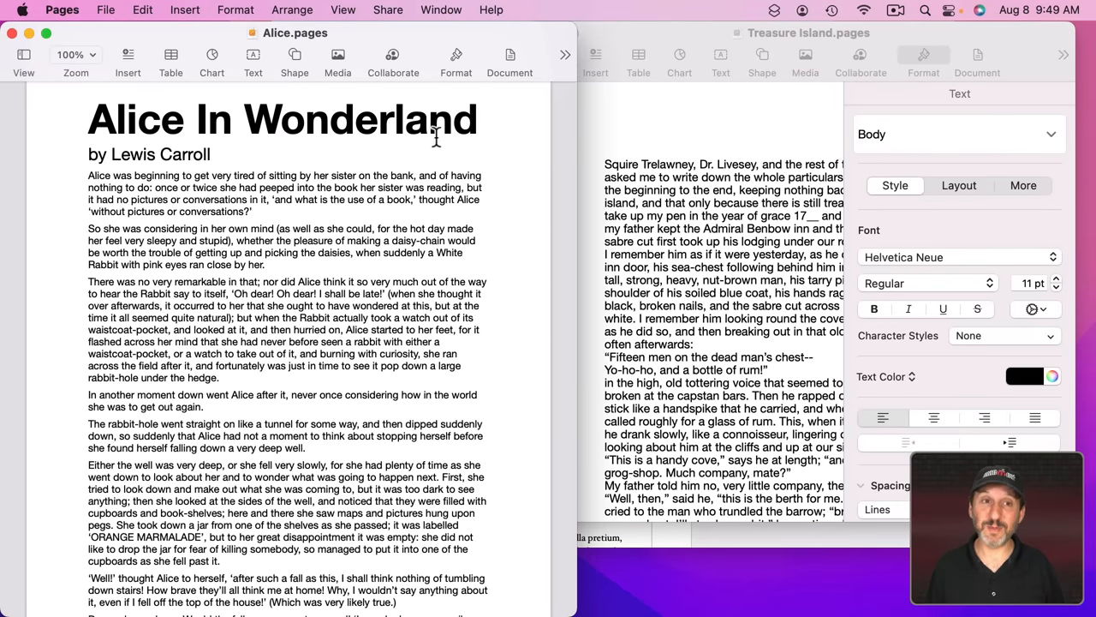
Step: Merge all windows into one tabbed window and switch between the Alice and Example tabs
click(440, 11)
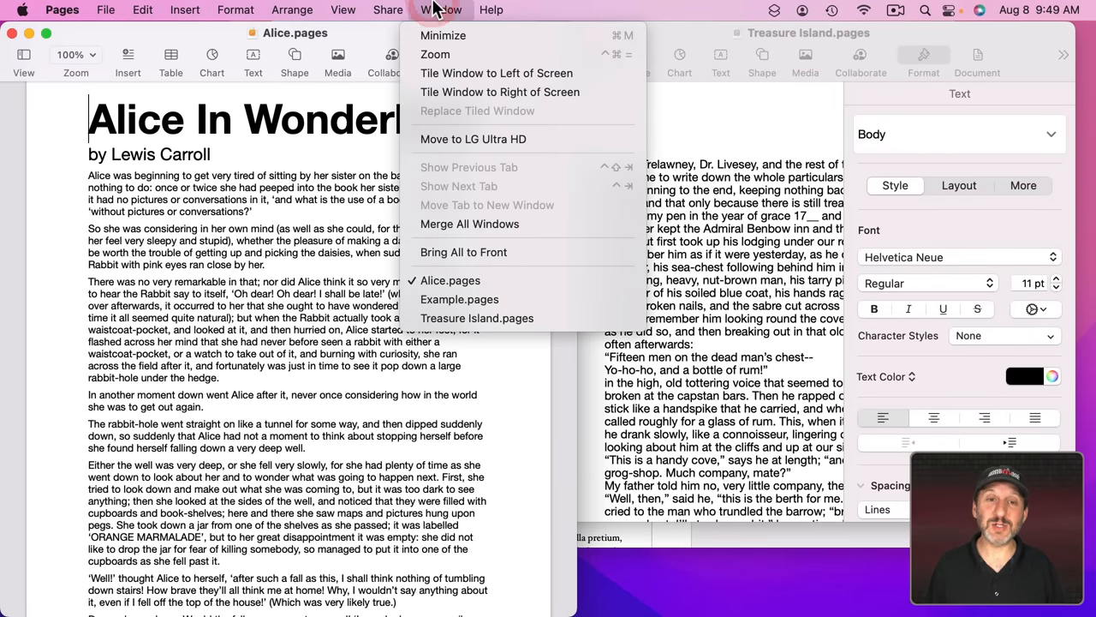
mouse_move(469, 223)
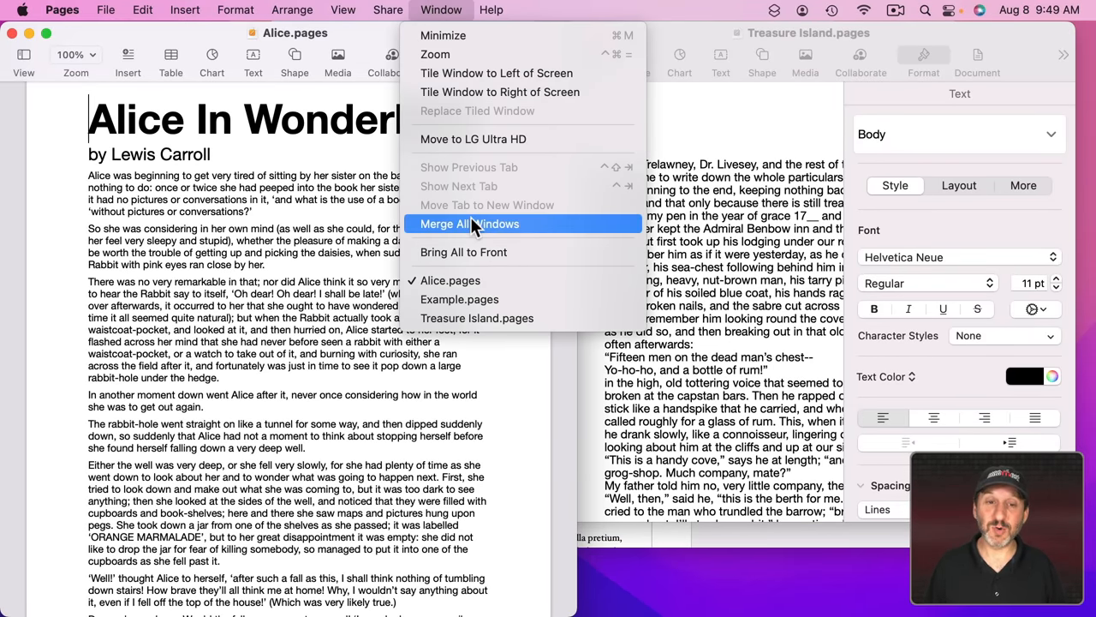
click(469, 223)
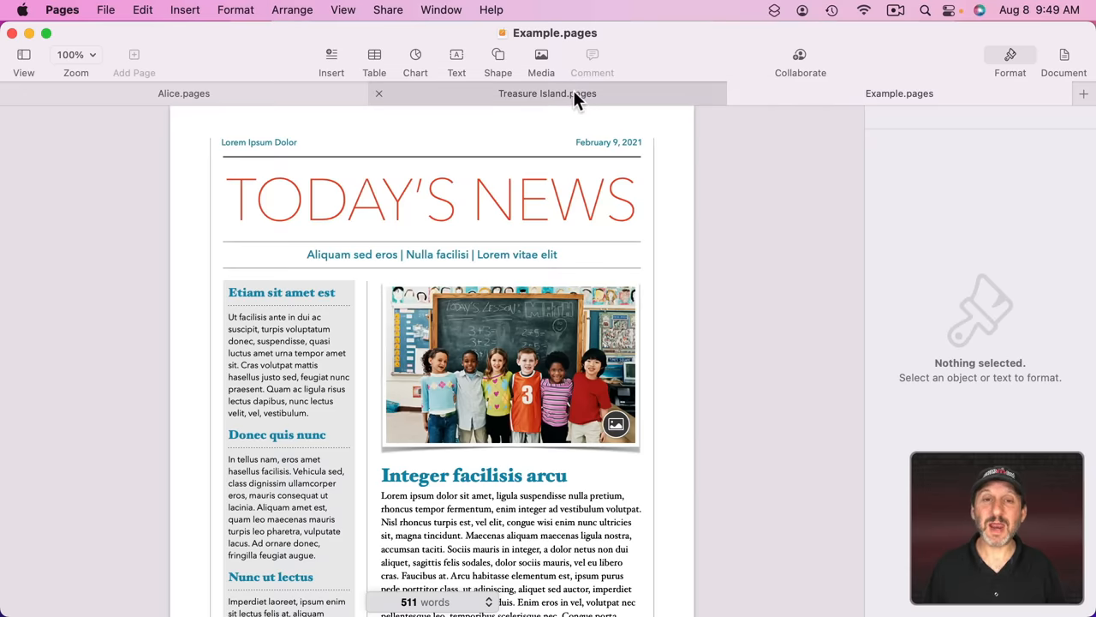
click(183, 93)
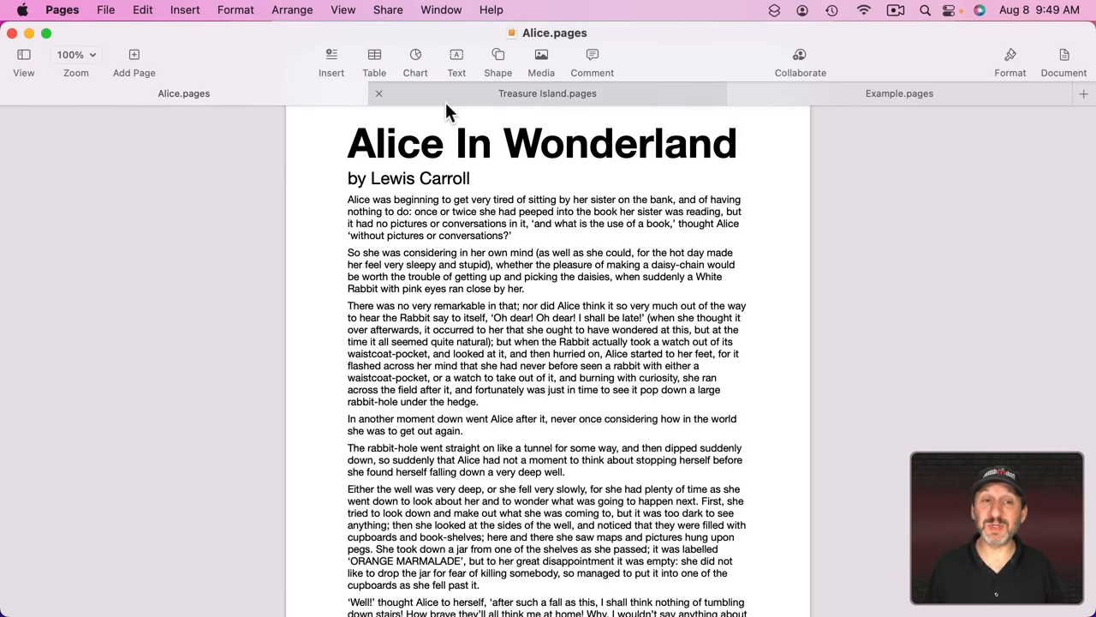
click(899, 93)
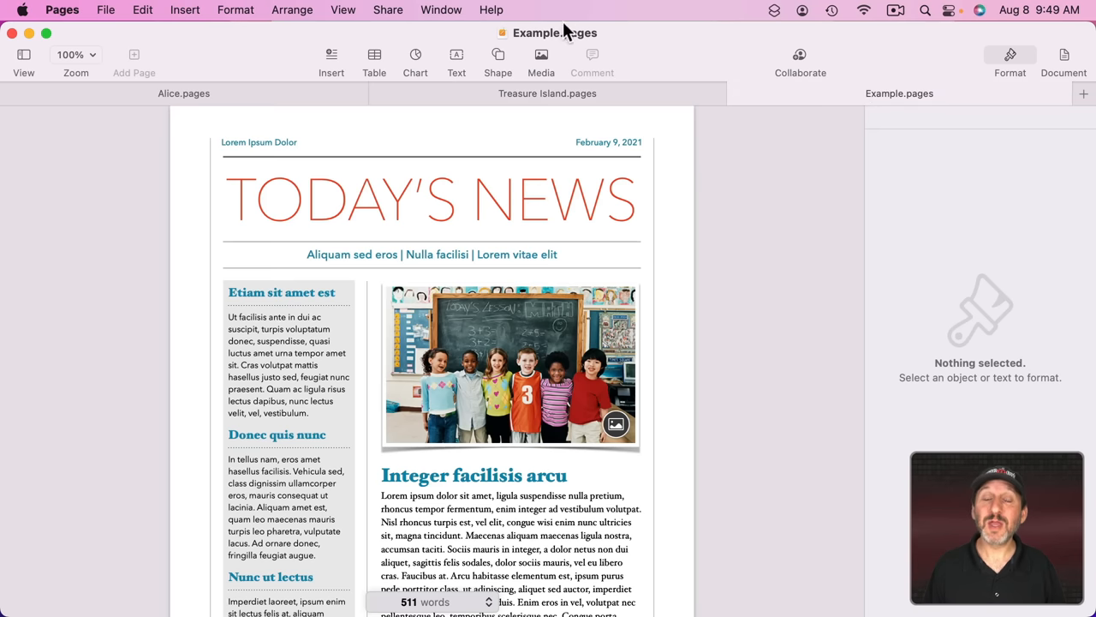
Step: Use Window > Show Next Tab to reach Treasure Island, then bring up the recent documents list
click(442, 11)
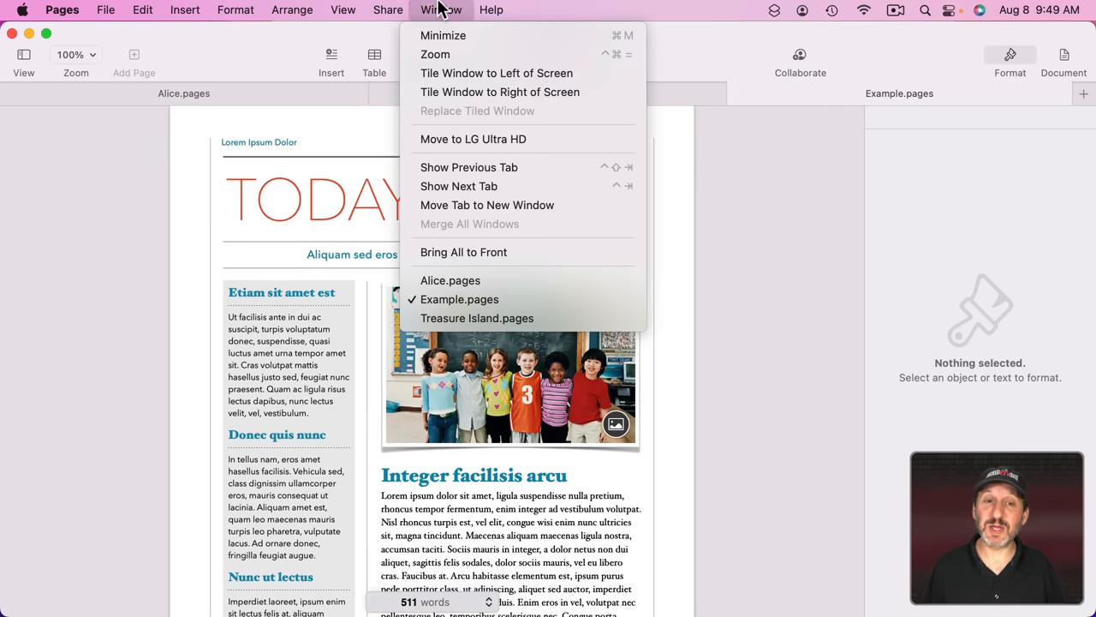
mouse_move(572, 185)
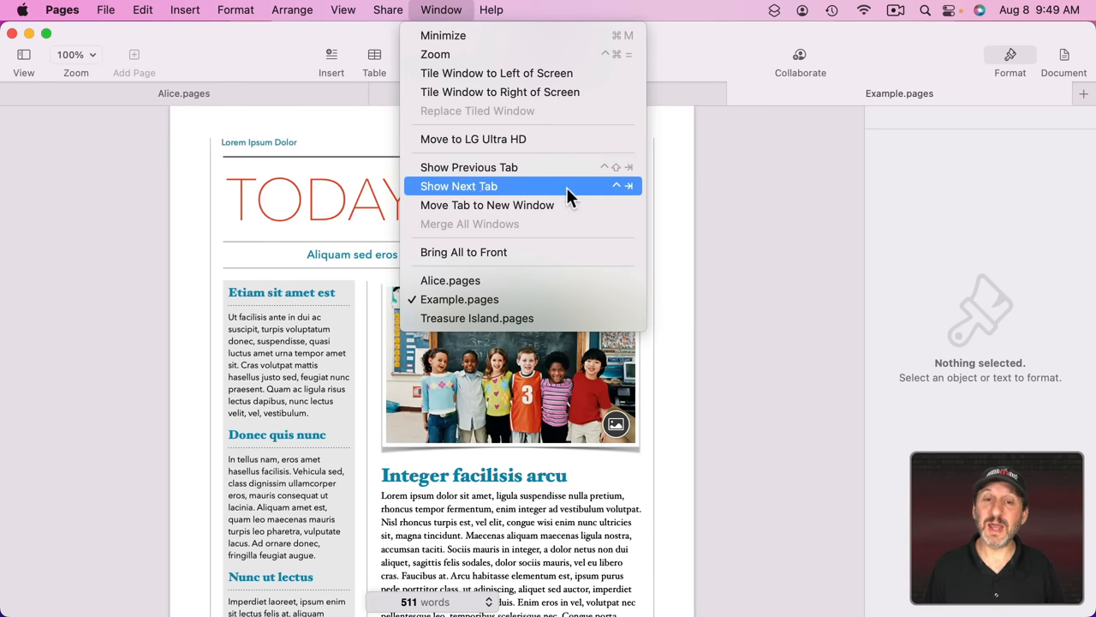
mouse_move(623, 197)
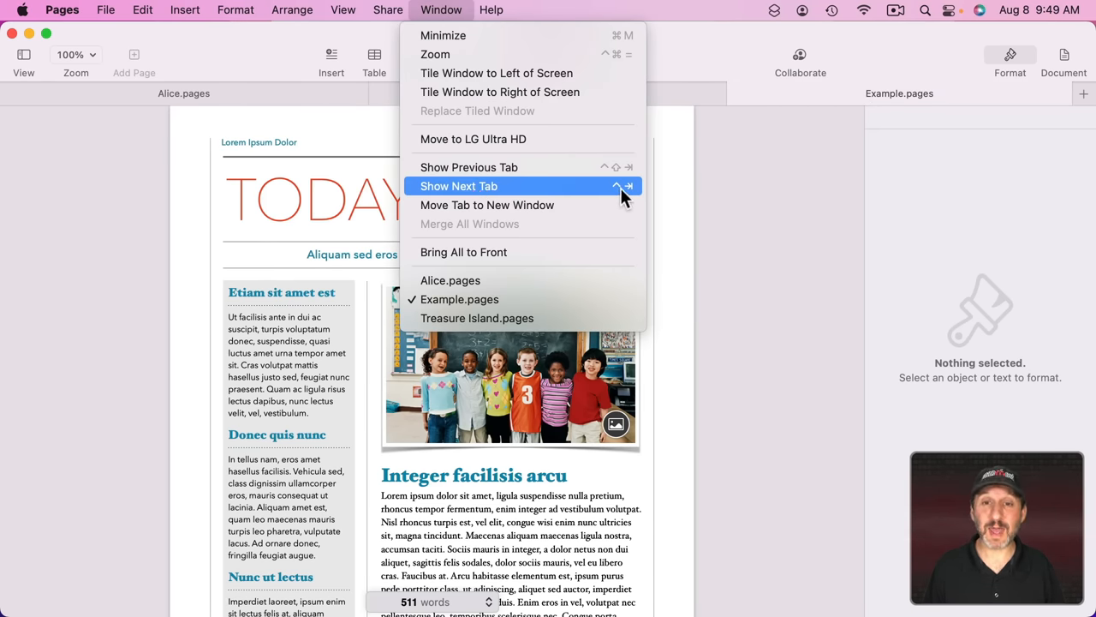
mouse_move(236, 182)
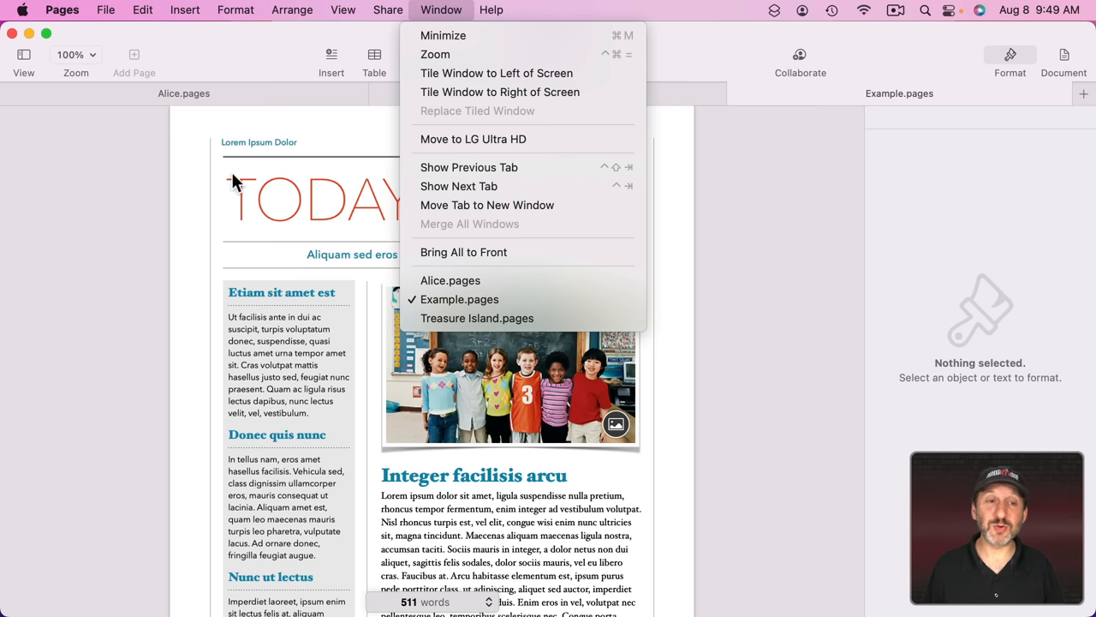
click(451, 281)
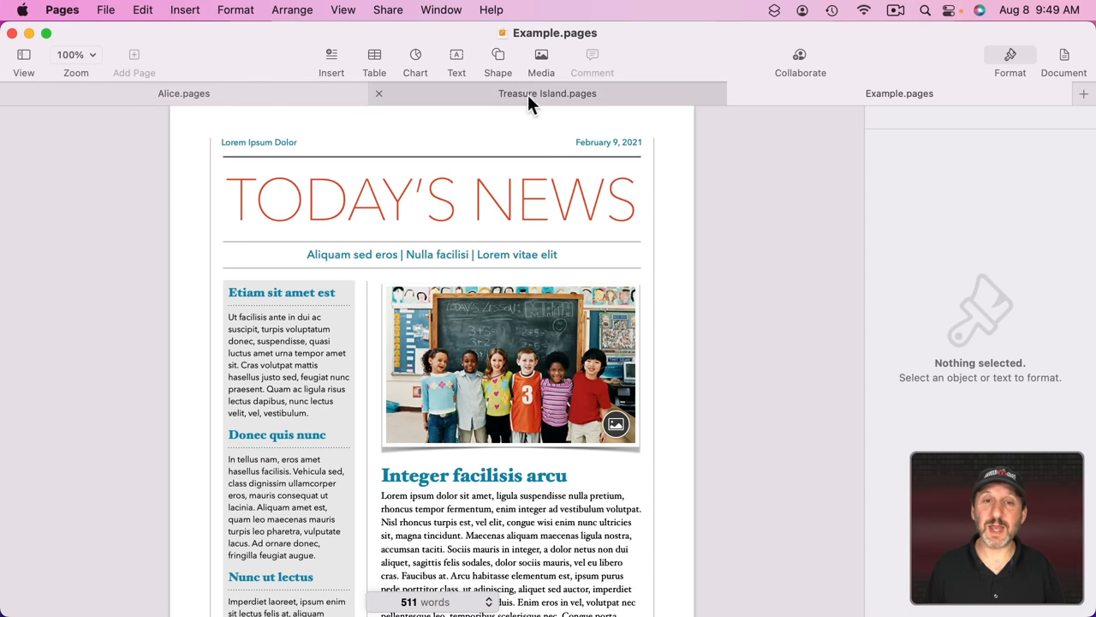
click(442, 10)
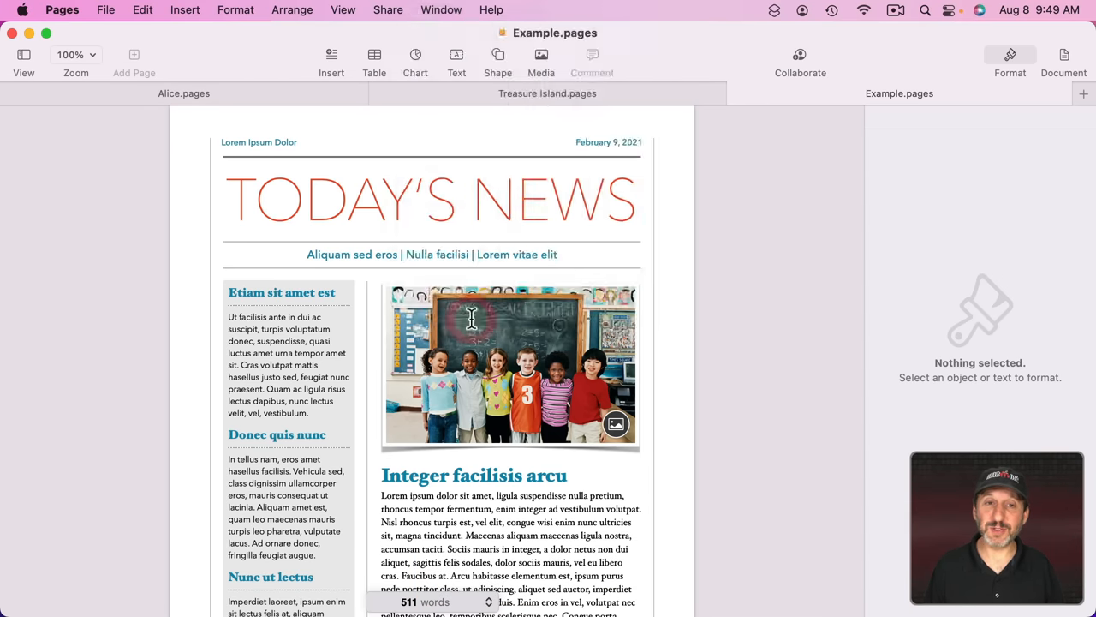
click(106, 10)
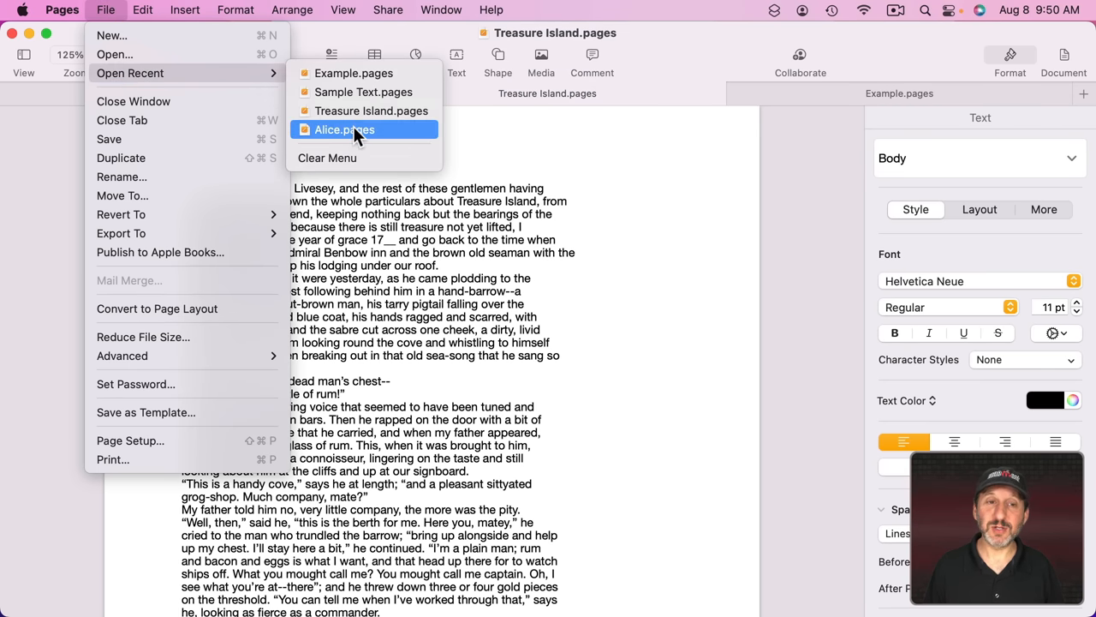
Step: Reopen Alice.pages from recents, make the tabbed window full screen, and flip between the Example and Alice tabs
click(343, 130)
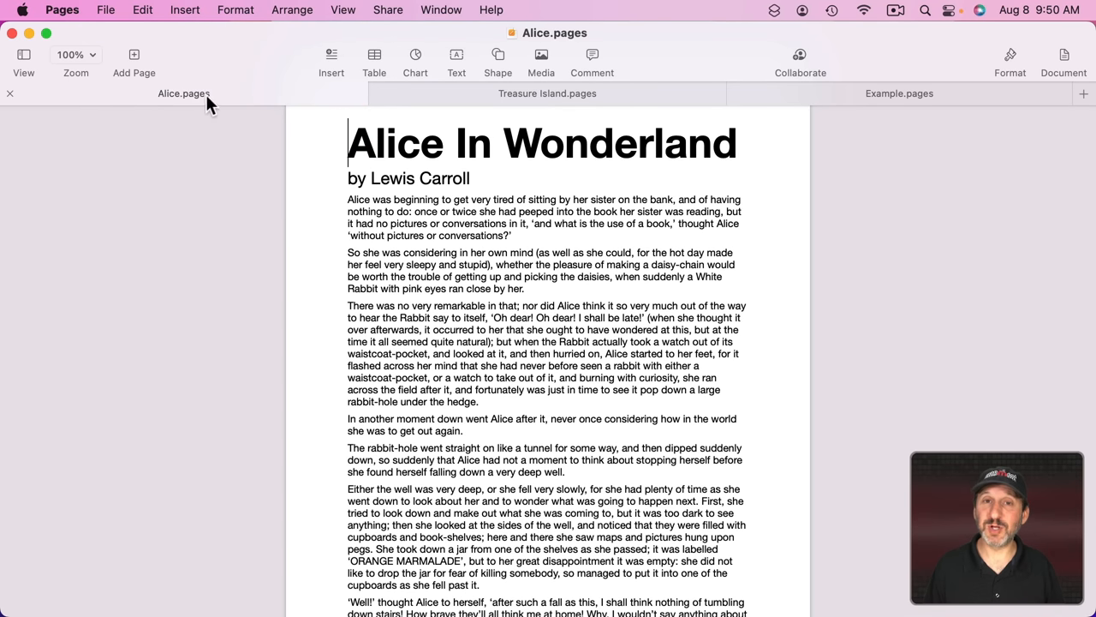
mouse_move(743, 214)
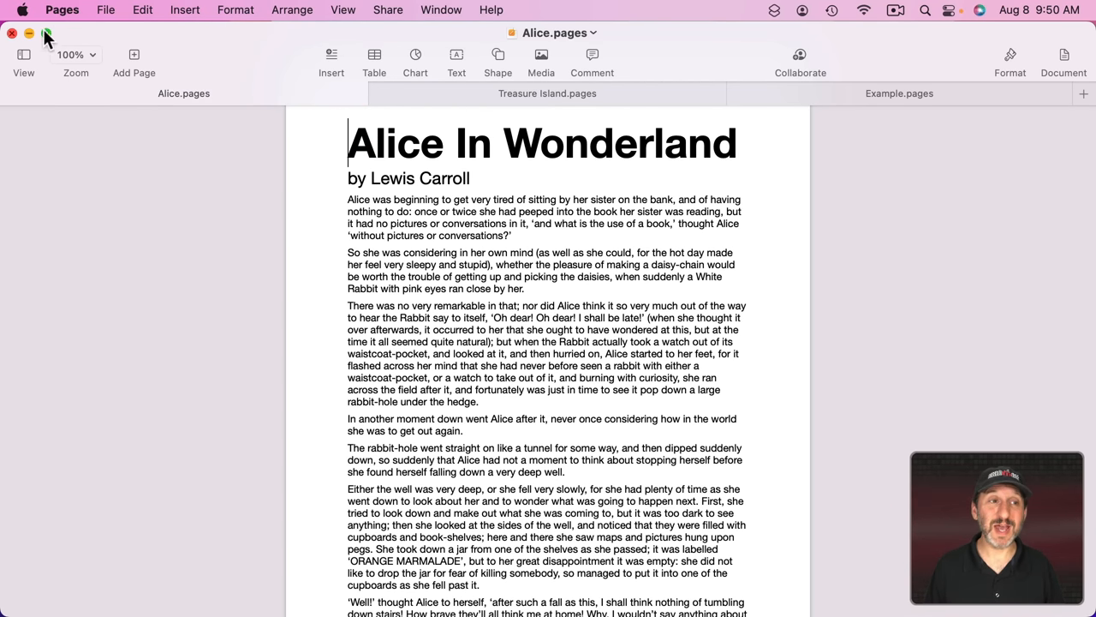
click(48, 32)
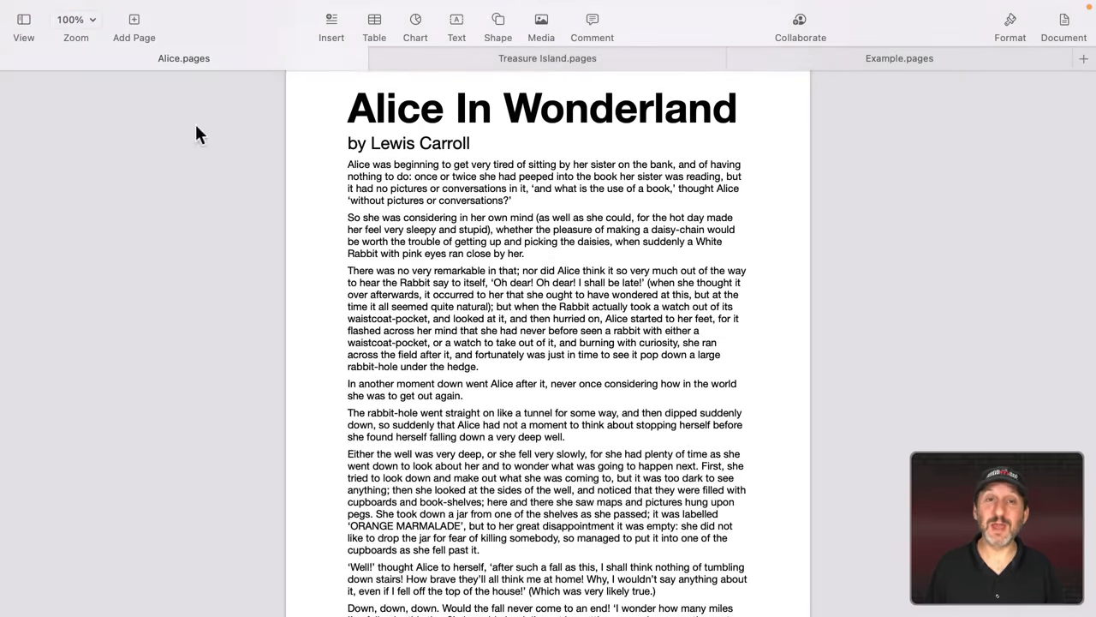
click(548, 58)
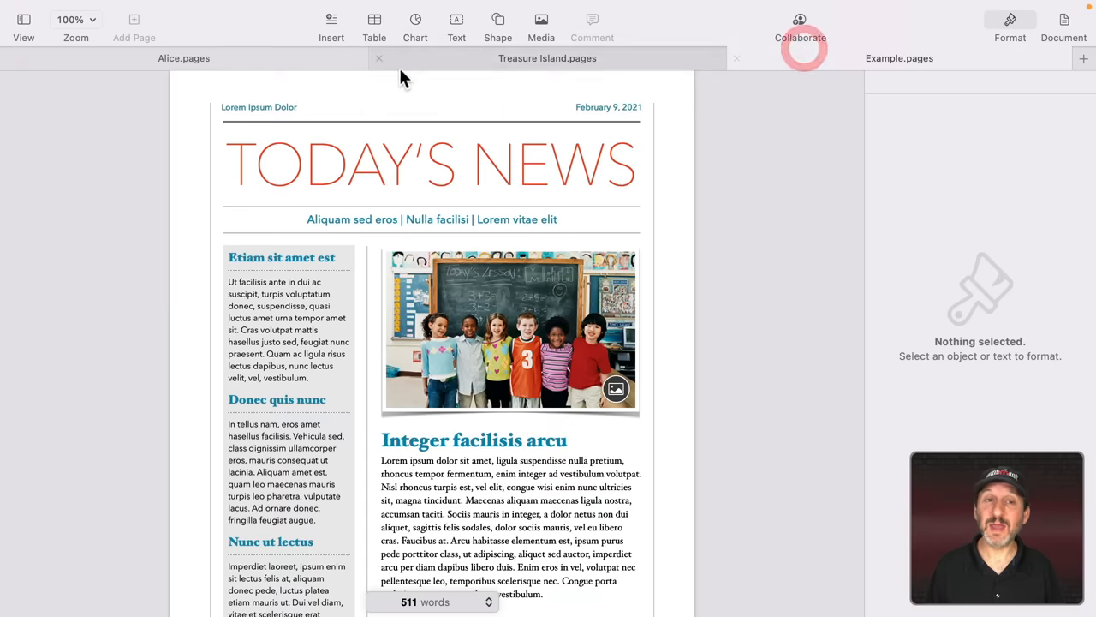
click(183, 58)
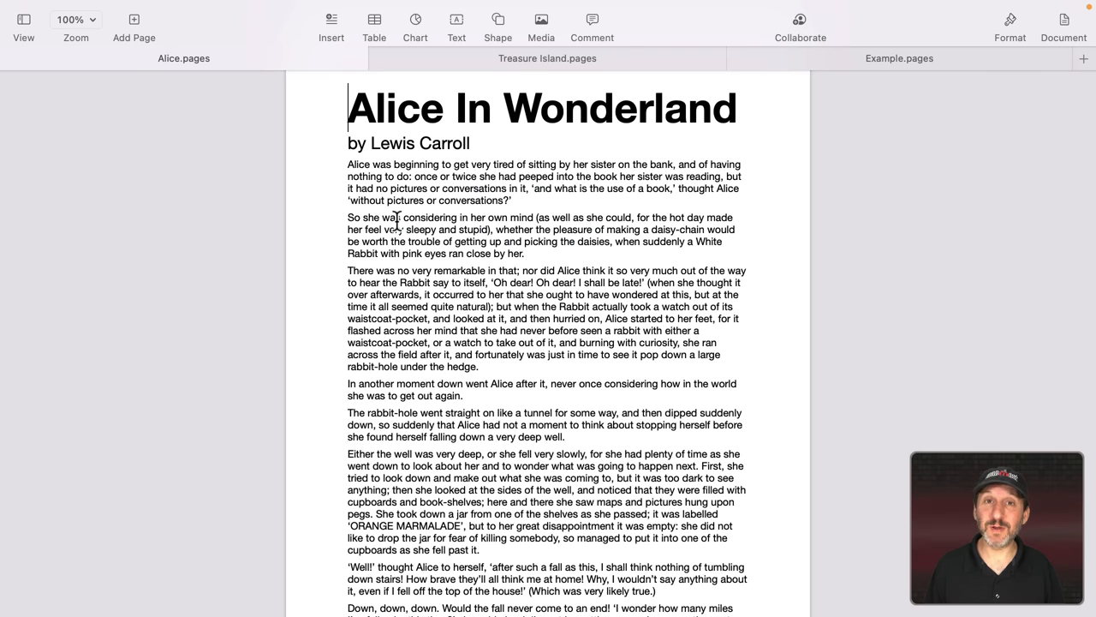
click(24, 10)
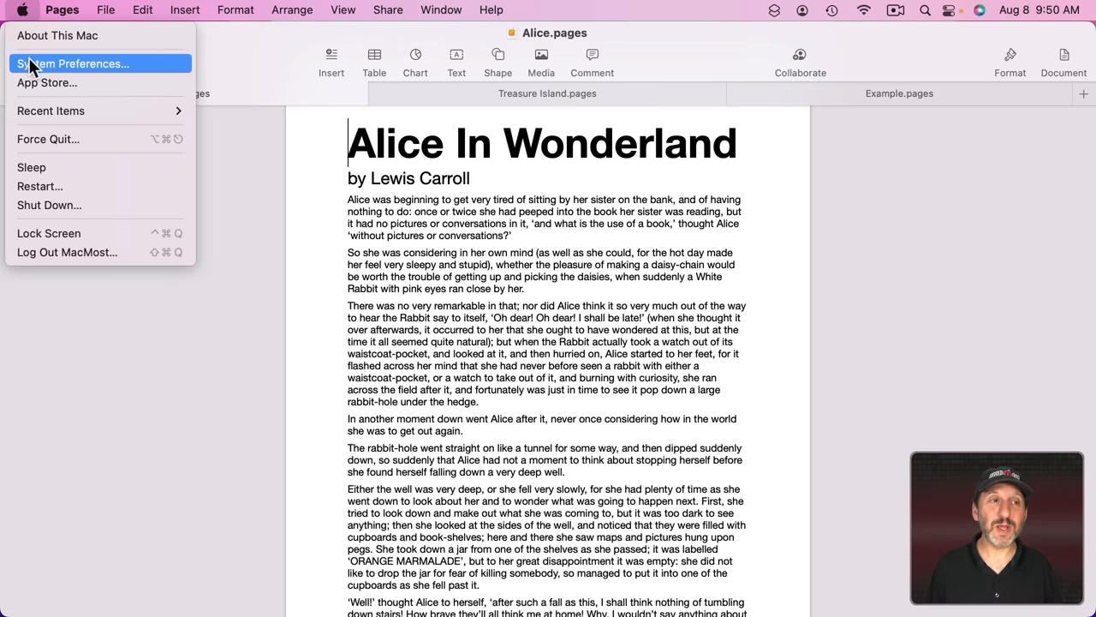
Step: Go to System Preferences > General, where documents are set to prefer tabs in full screen
click(75, 63)
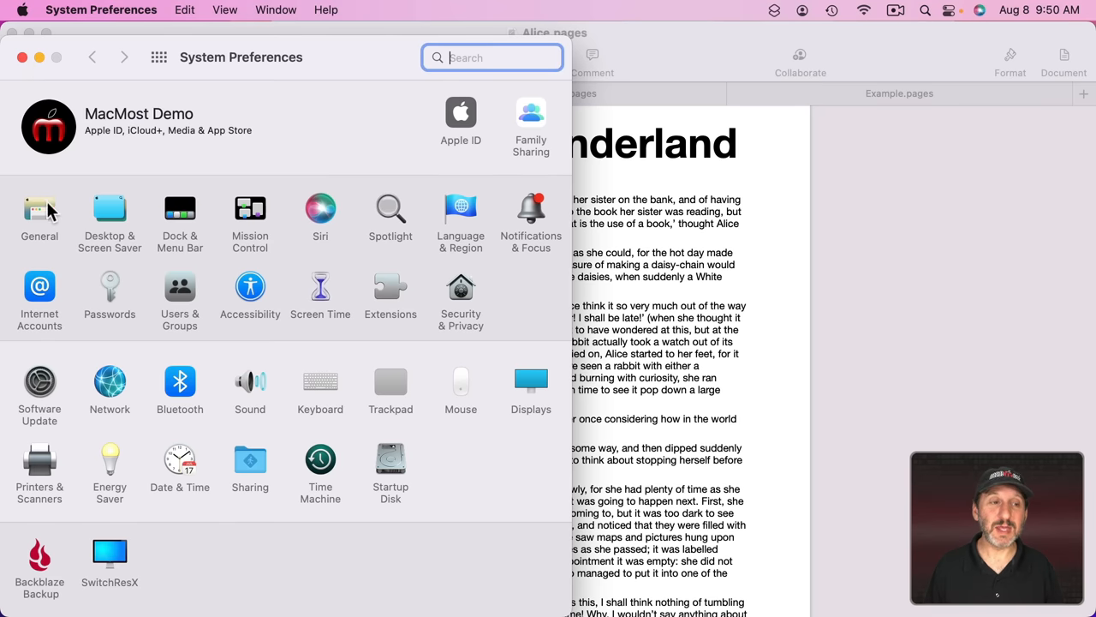
click(39, 209)
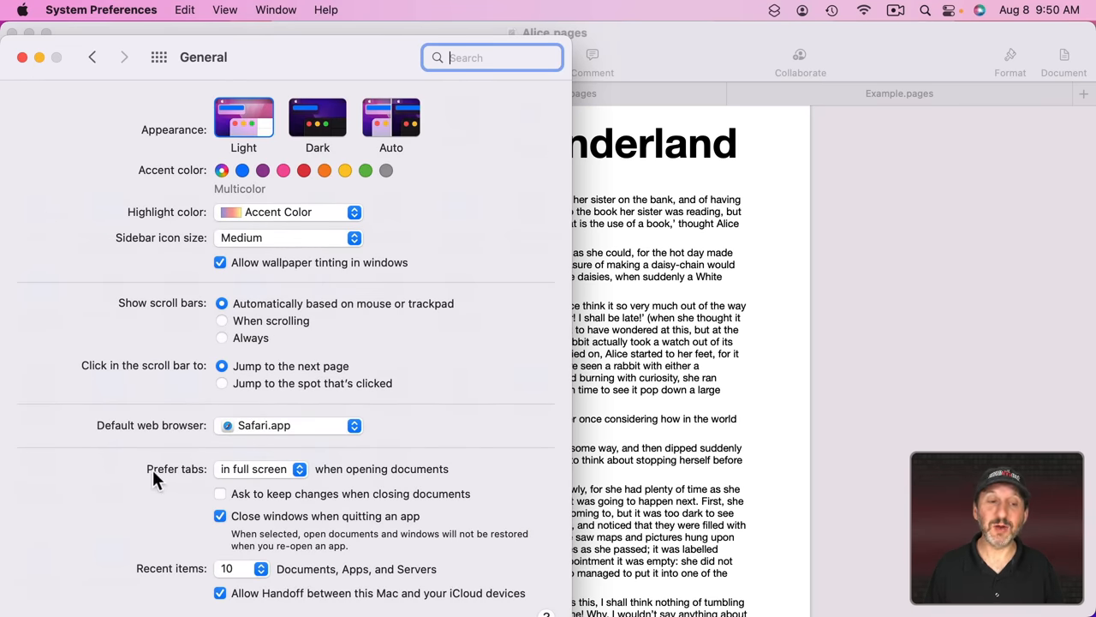
mouse_move(282, 476)
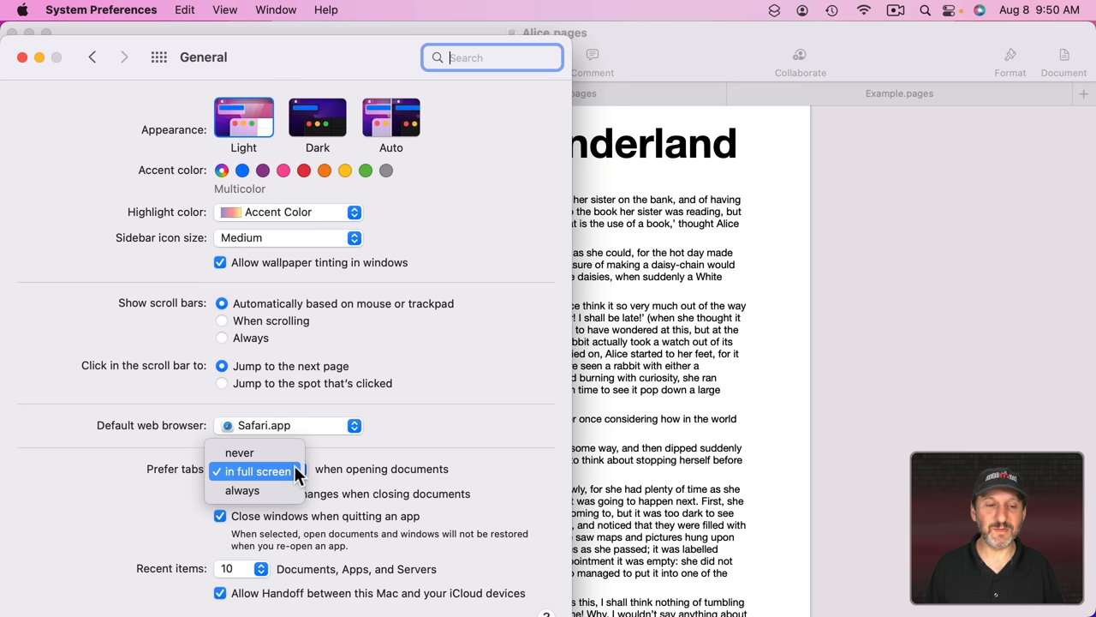
mouse_move(248, 490)
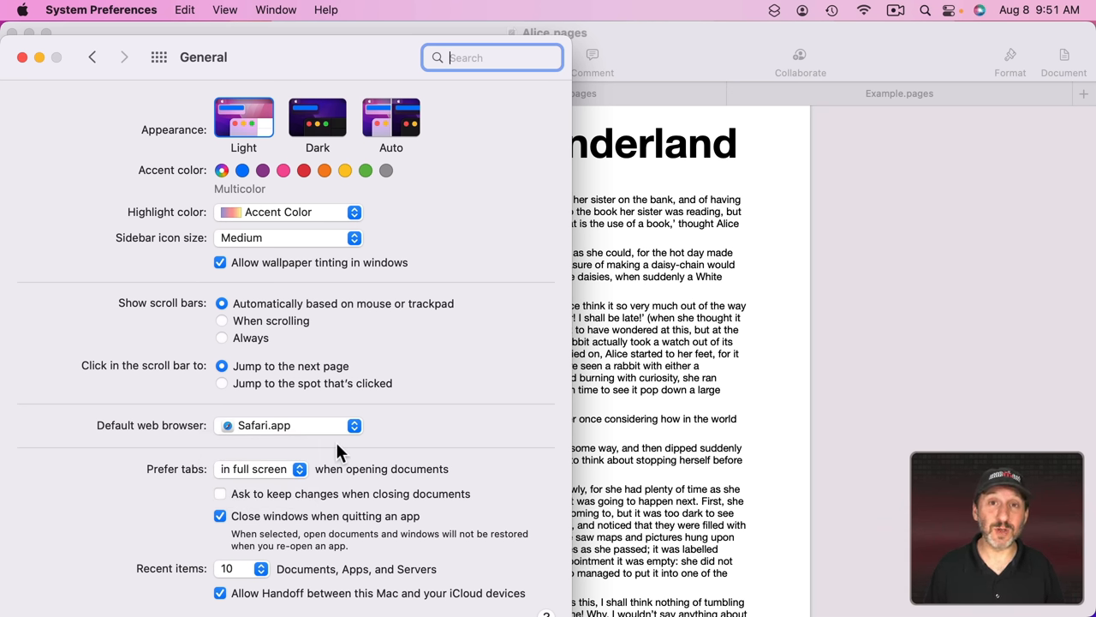
Step: Dismiss System Preferences and return to the Alice in Wonderland tab
click(548, 92)
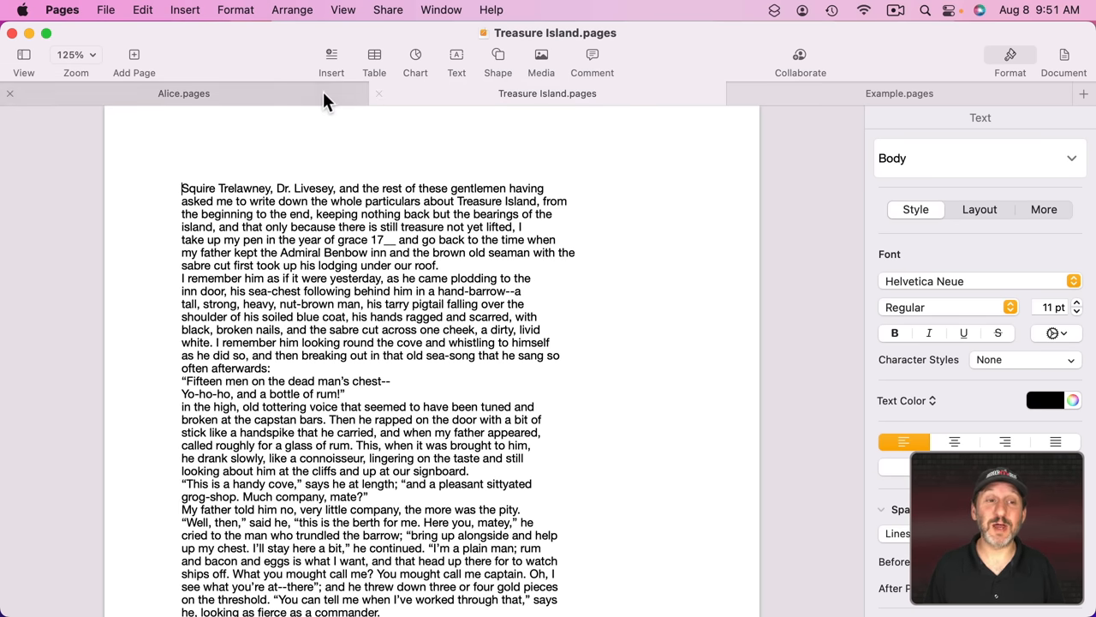
click(184, 93)
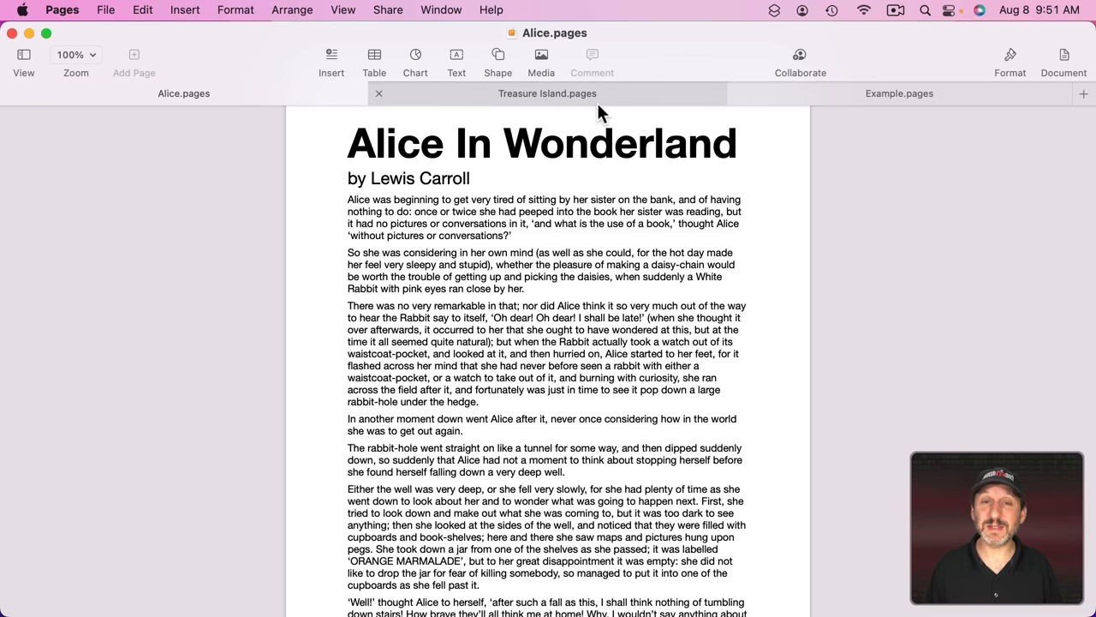
mouse_move(745, 117)
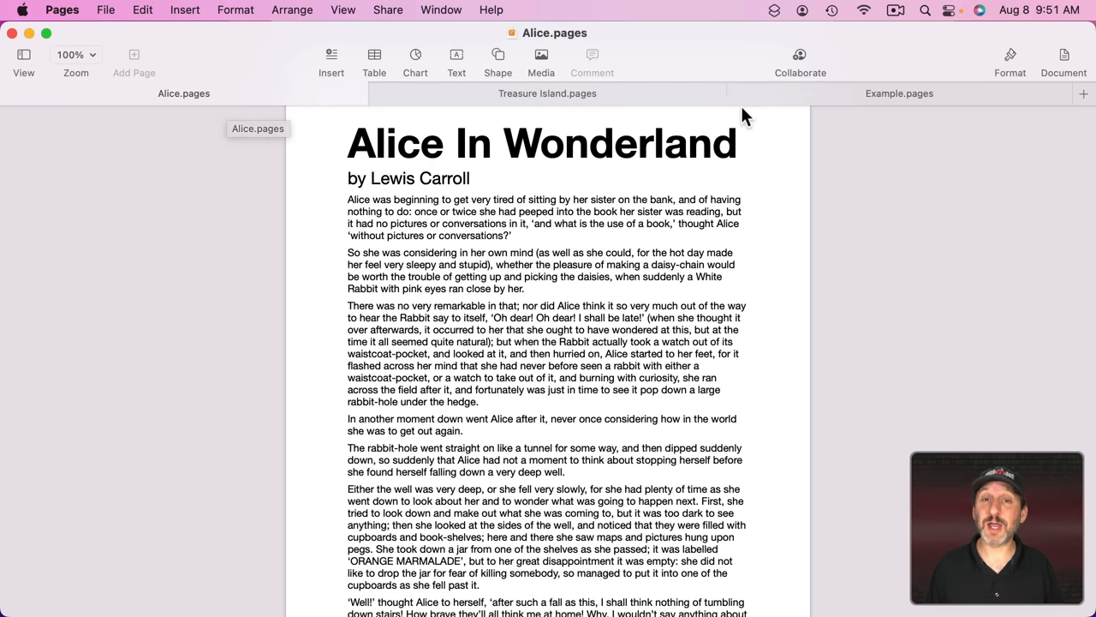